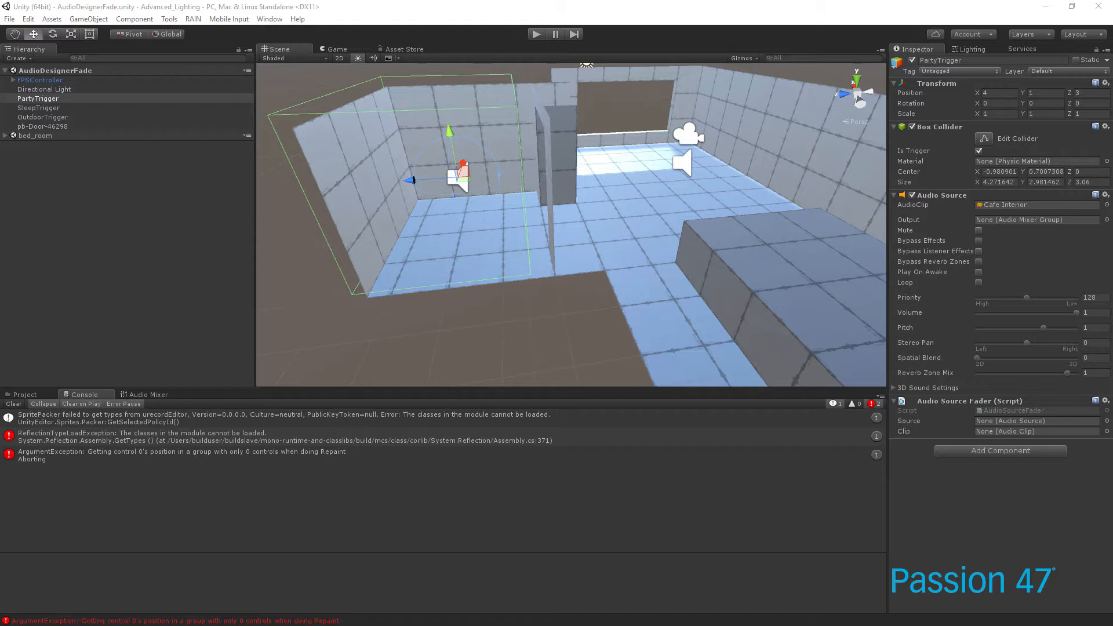
pyautogui.moveTo(538, 309)
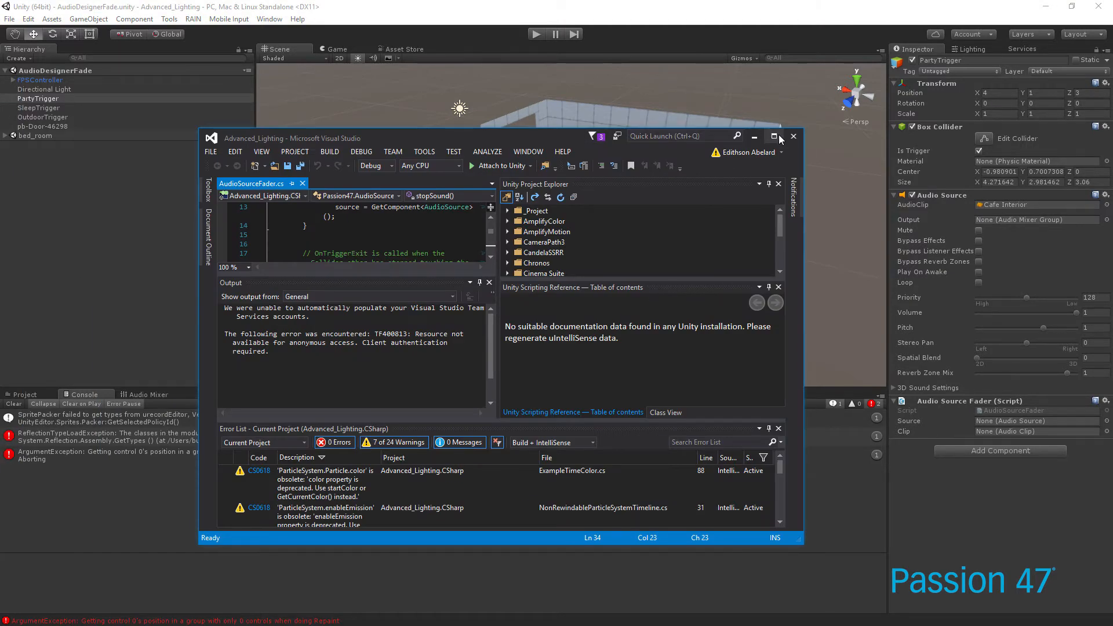
# Maximize Visual Studio to read the whole AudioSourceFader script, including playSound and stopSound.
pyautogui.click(774, 136)
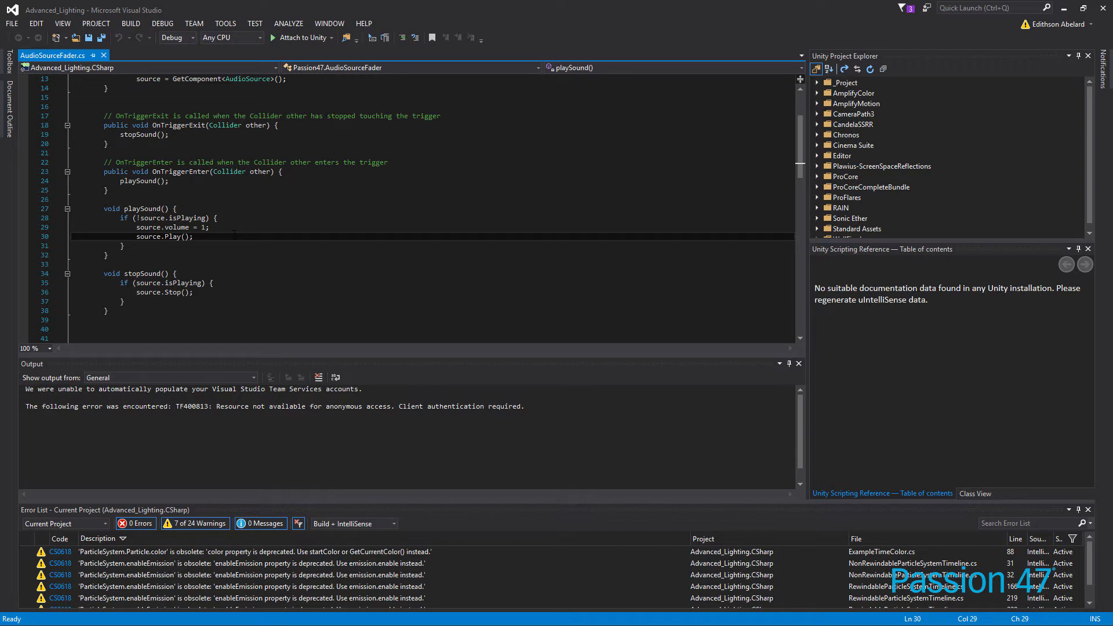
pyautogui.moveTo(830, 16)
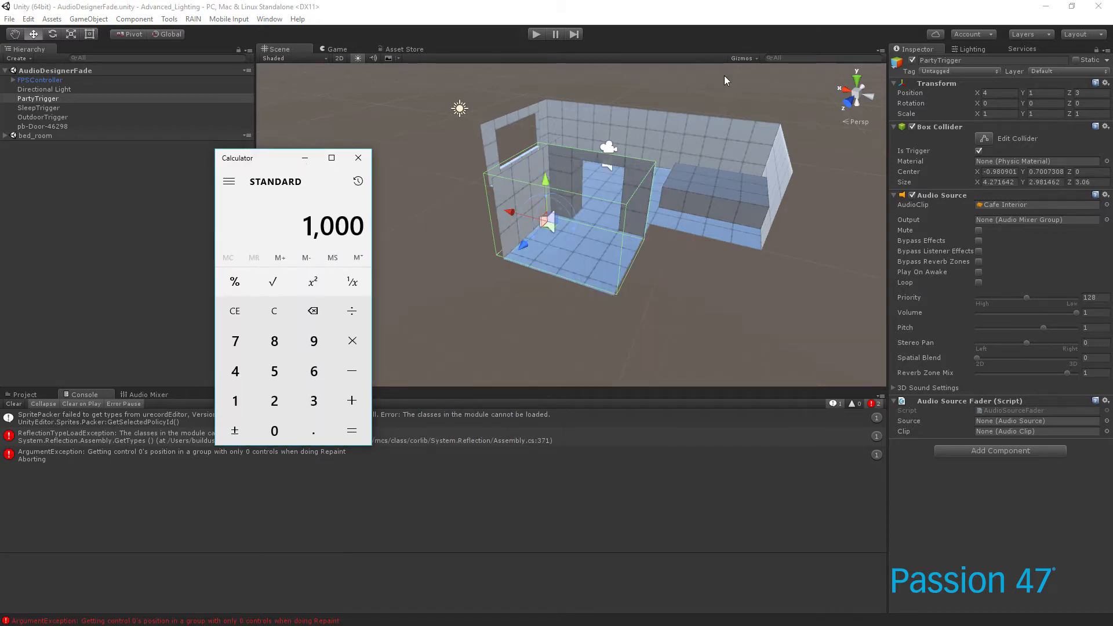
# Switch back to the AudioSourceFader script in Visual Studio, showing its fields and Awake.
pyautogui.click(274, 431)
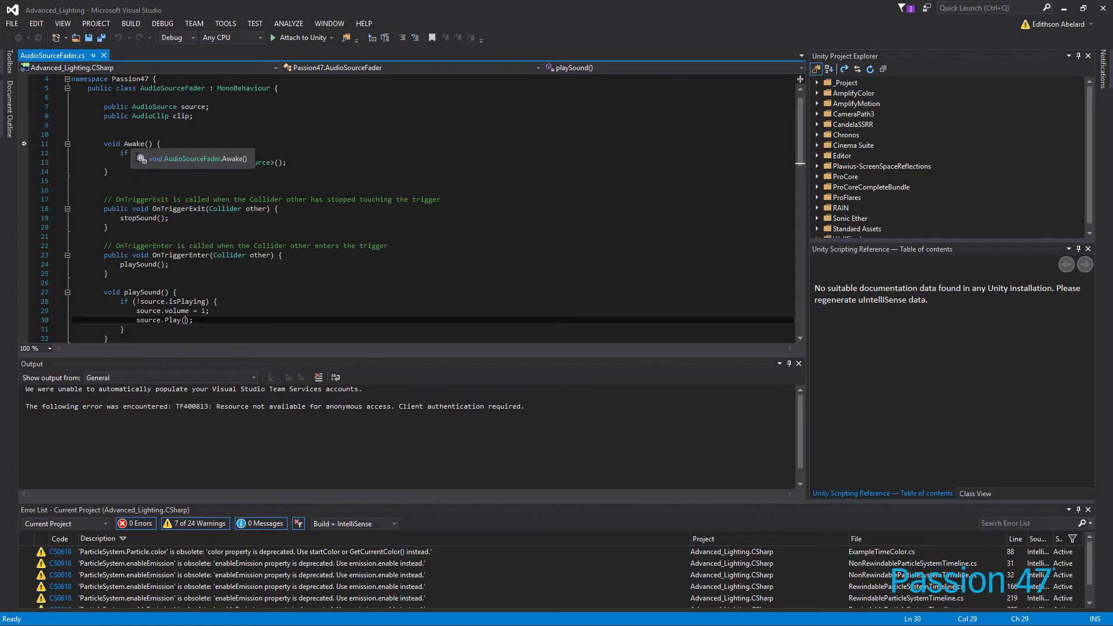
# Scroll down to the playSound if-block that sets volume to 1 and plays.
pyautogui.scroll(-3)
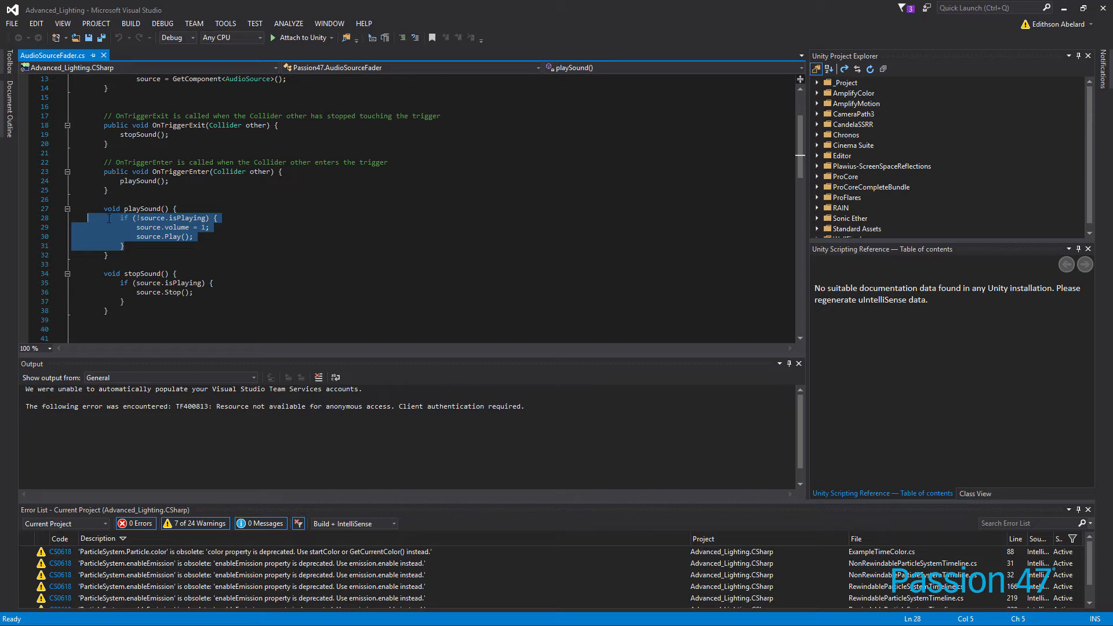
pyautogui.moveTo(149, 218)
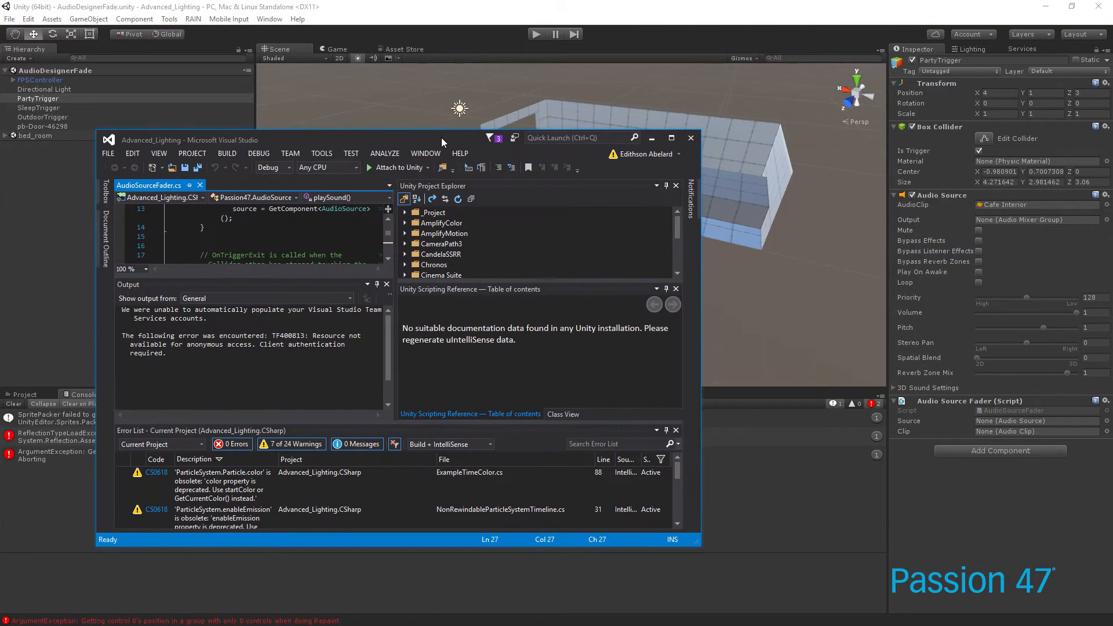
# Maximize the editor and add an empty IEnumerator fadeSound() { } stub below stopSound.
pyautogui.click(664, 137)
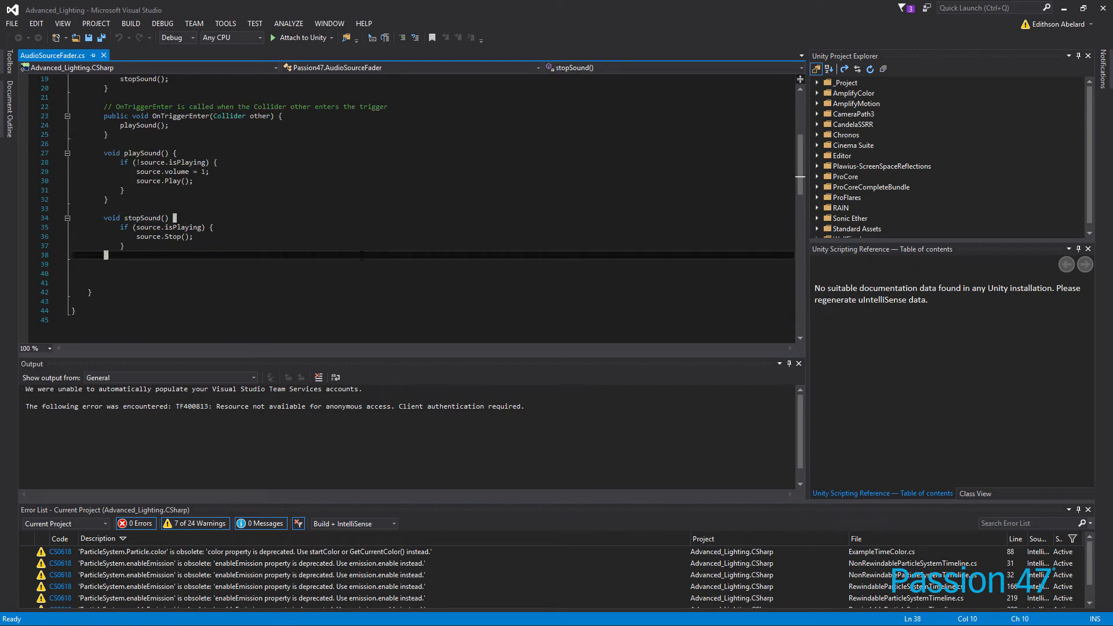
pyautogui.write('void')
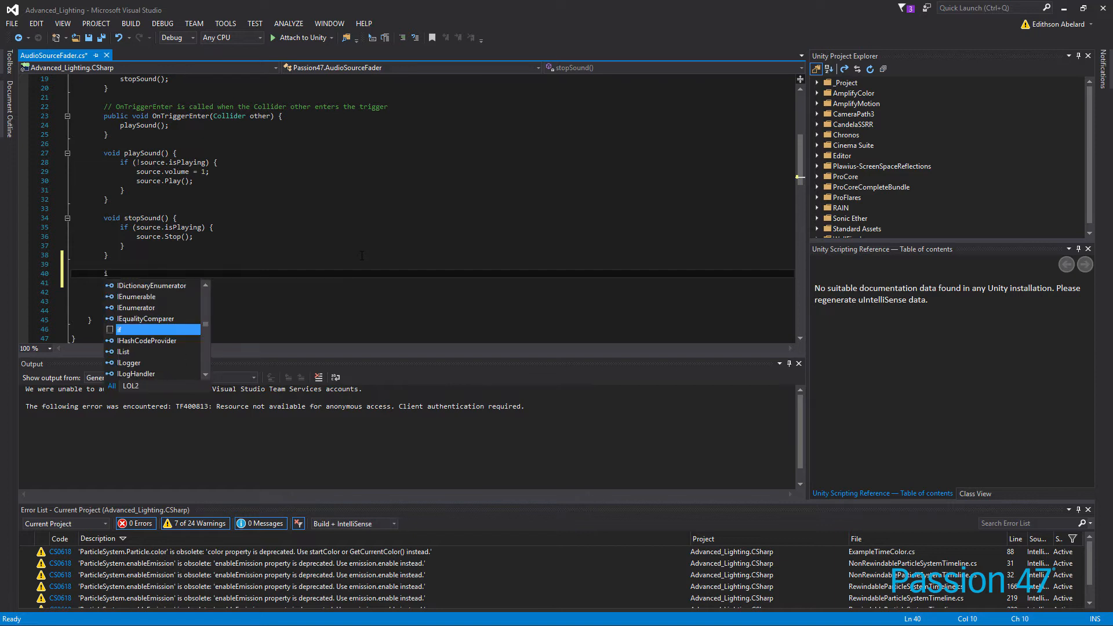
pyautogui.press('Escape')
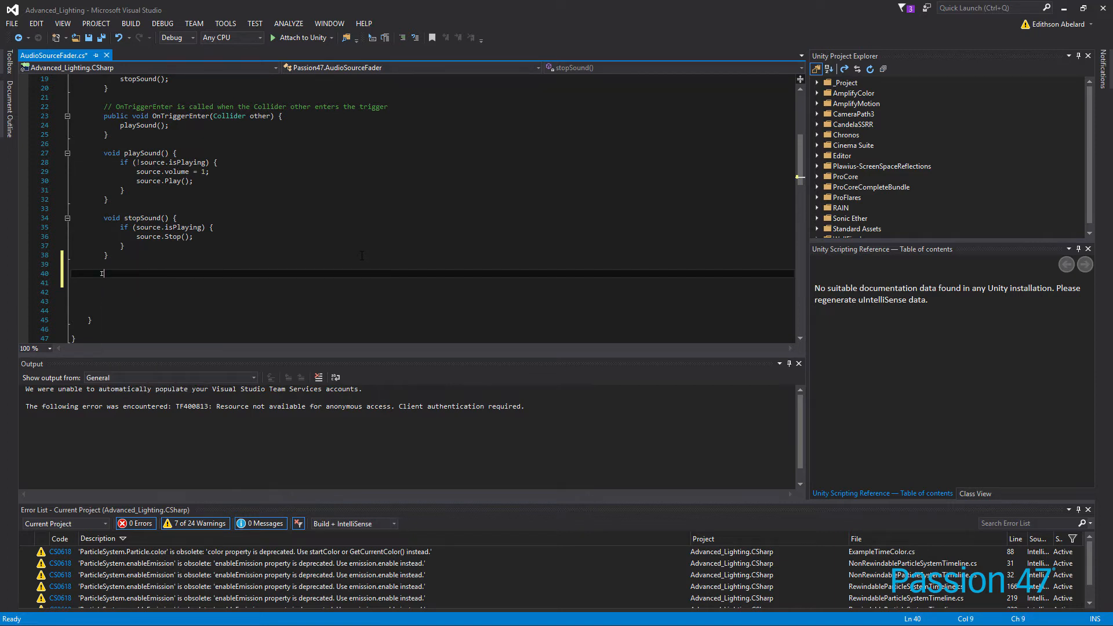
pyautogui.write('Ien')
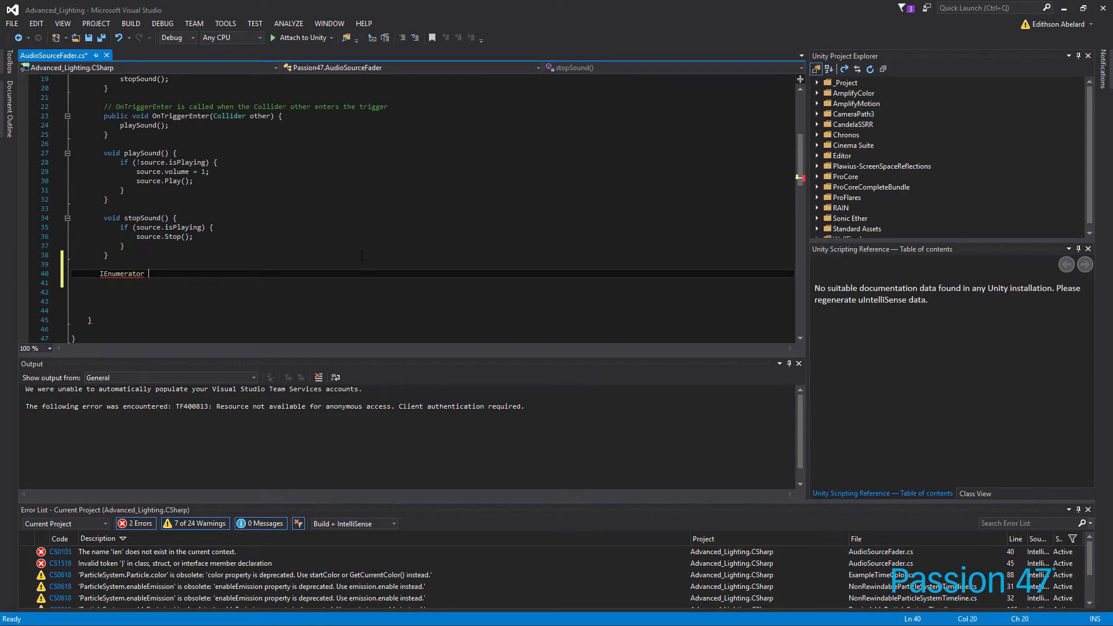
pyautogui.write('fadeSou')
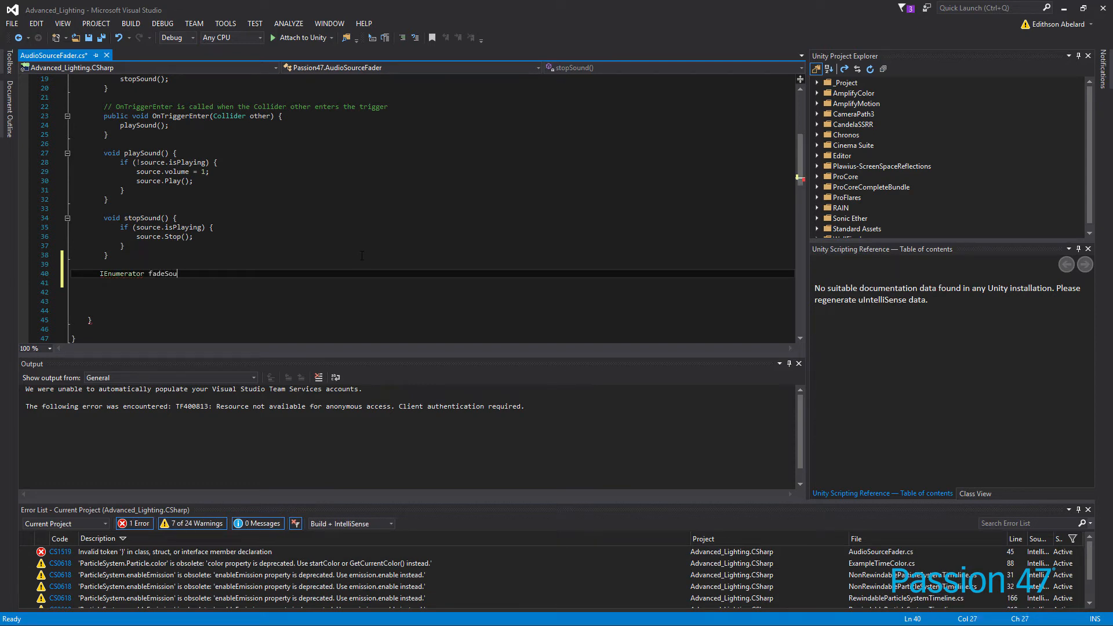
pyautogui.write('nd() {')
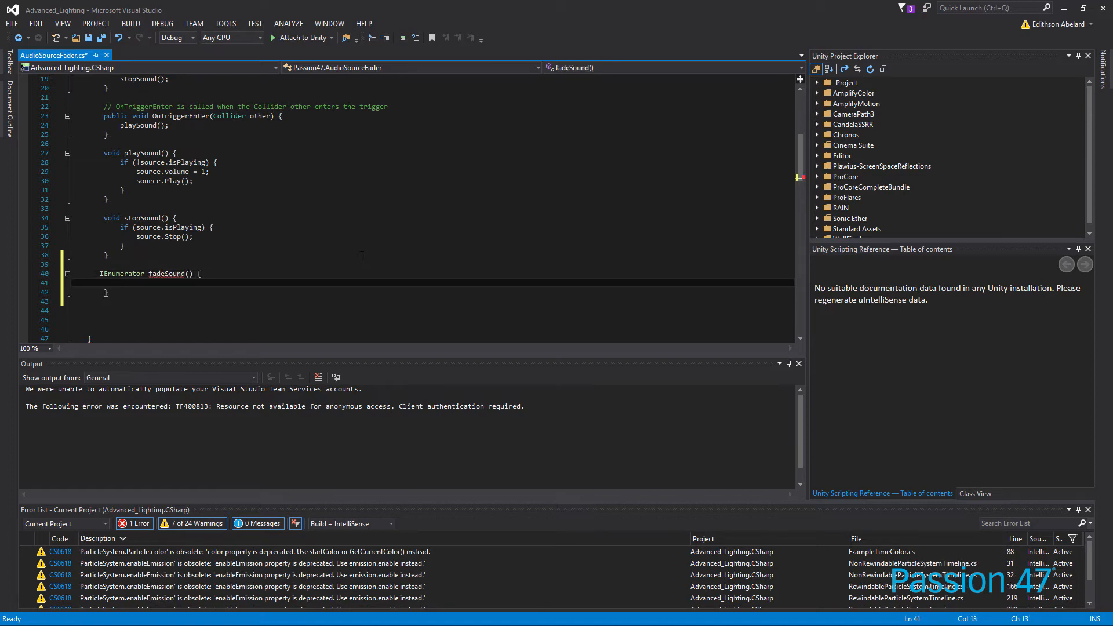
# Write while (source.volume > 0.01f) { } inside fadeSound.
pyautogui.write('while')
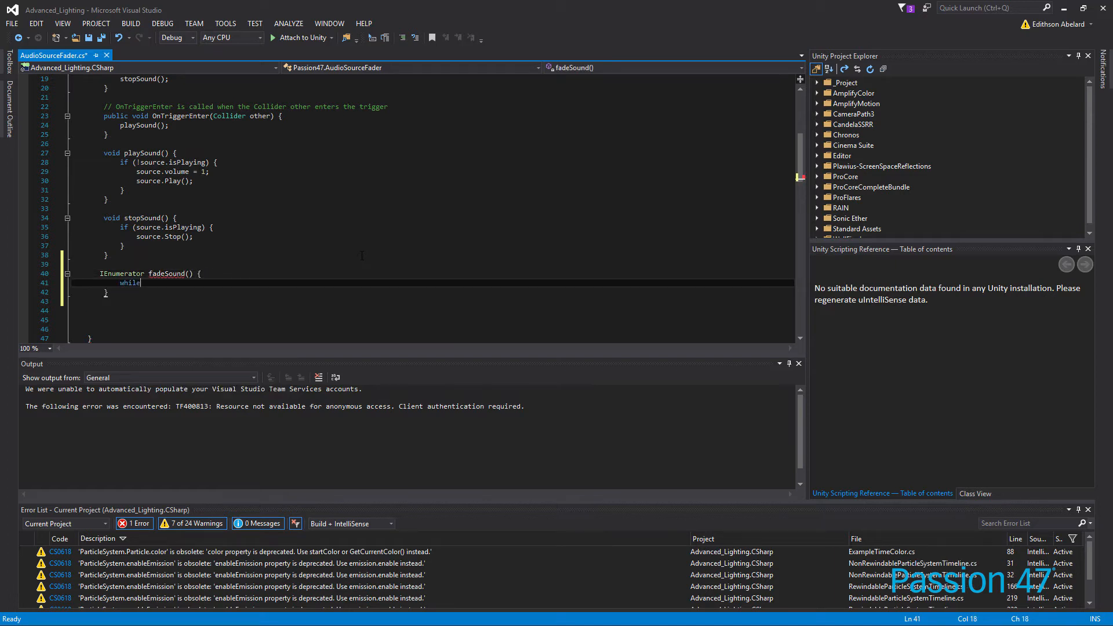
pyautogui.write('() {')
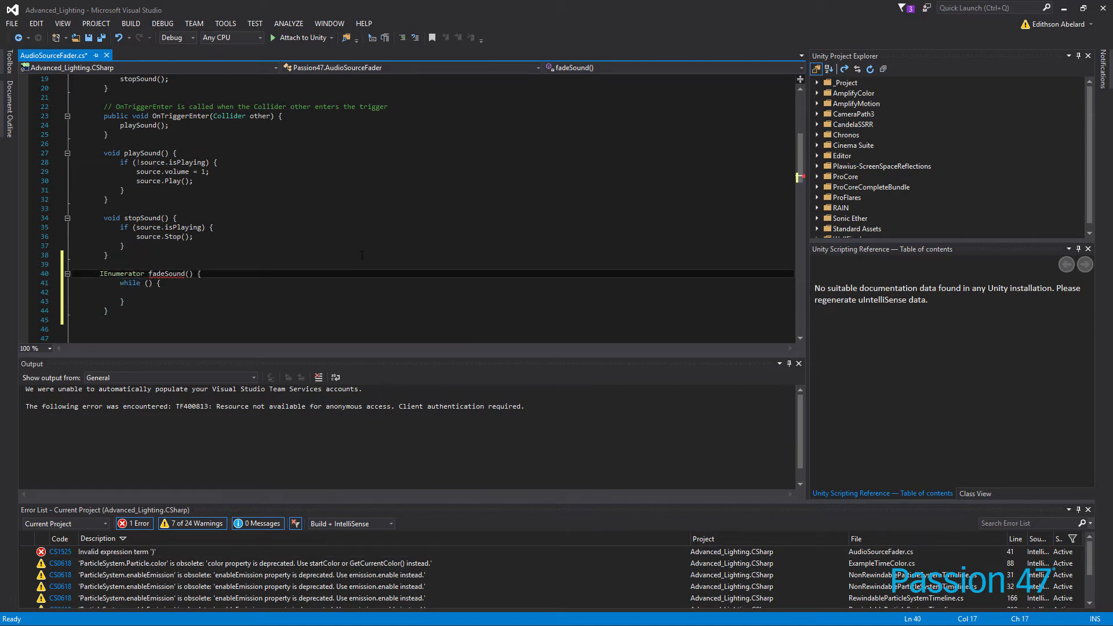
pyautogui.doubleClick(129, 282)
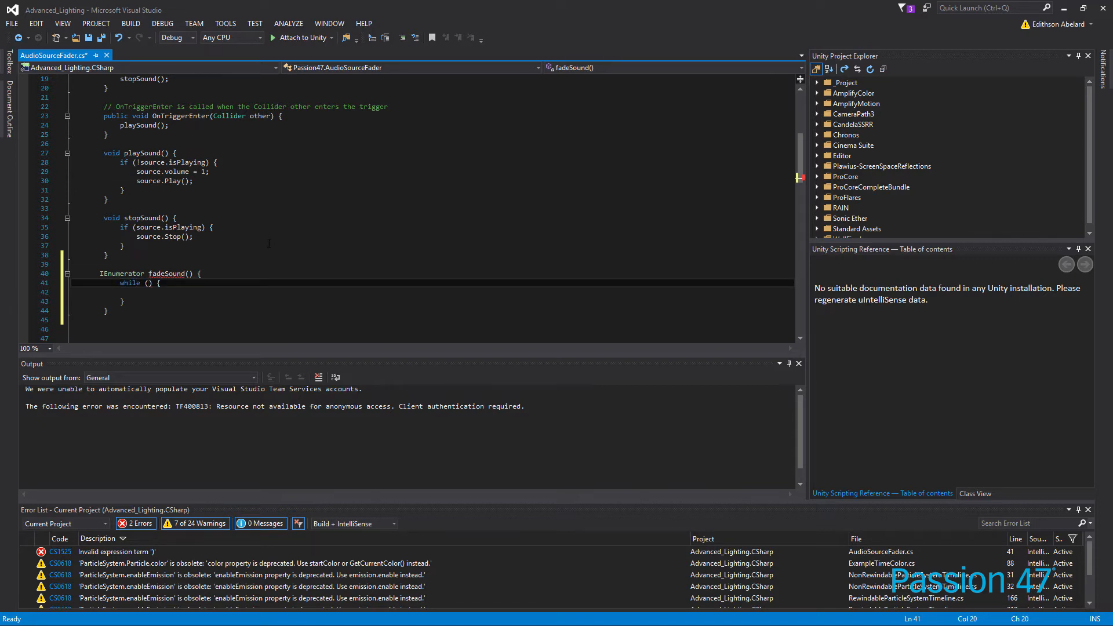
pyautogui.write('source')
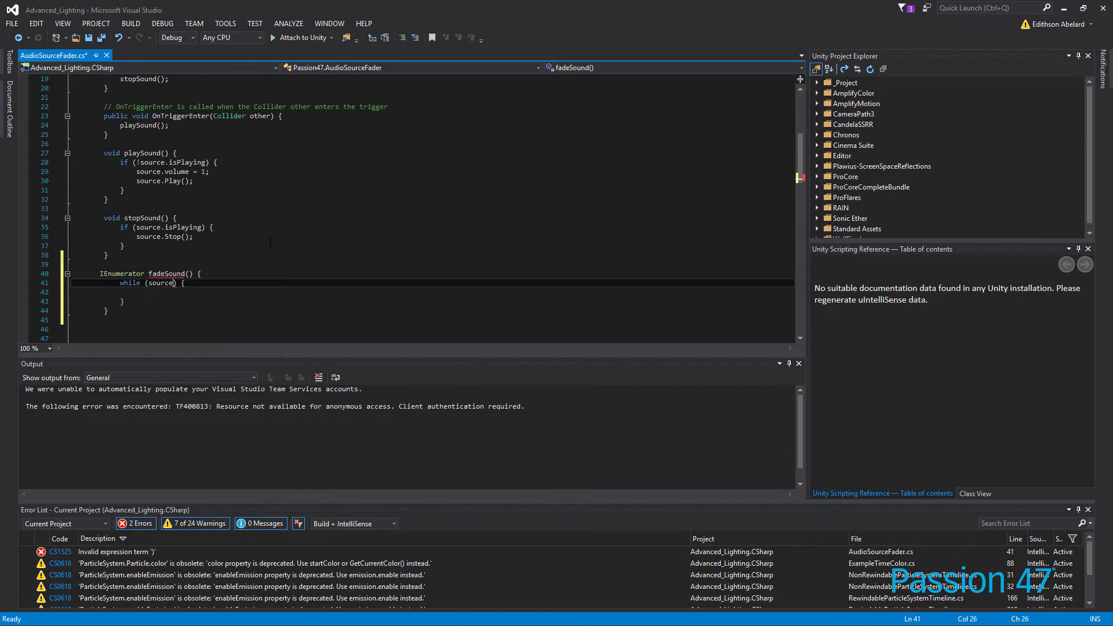
pyautogui.write('.')
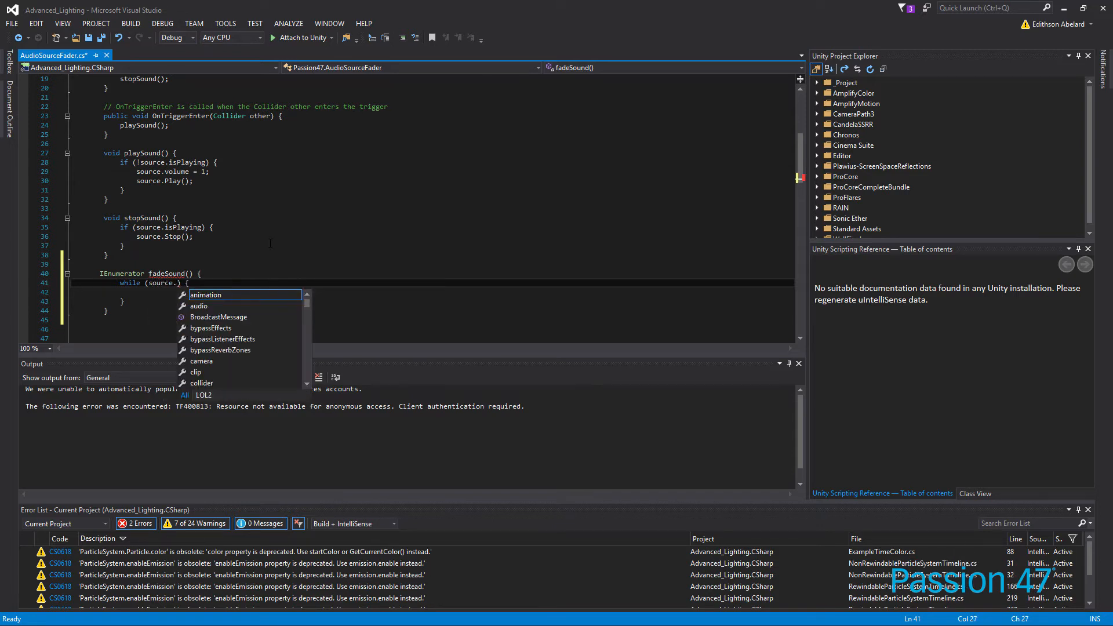
pyautogui.write('volume')
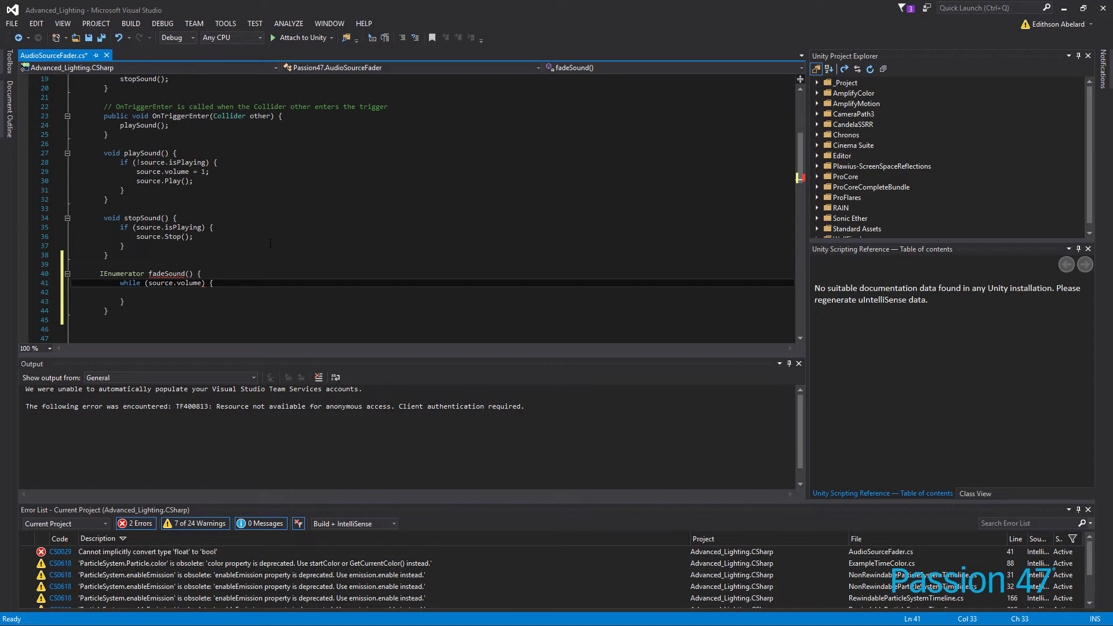
pyautogui.write('> 0.')
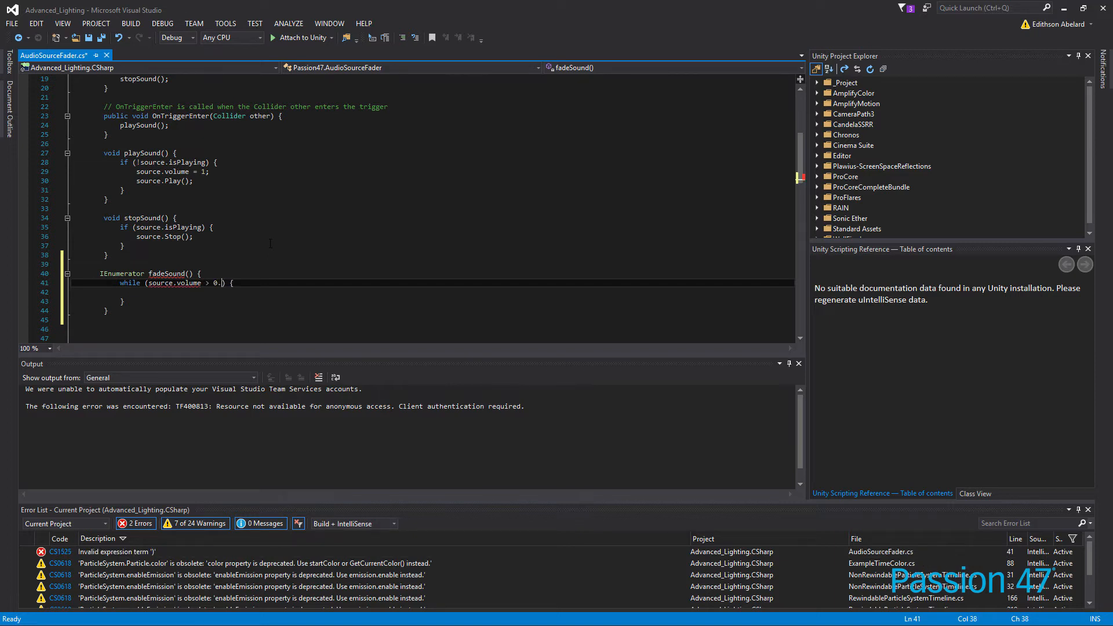
pyautogui.write('01')
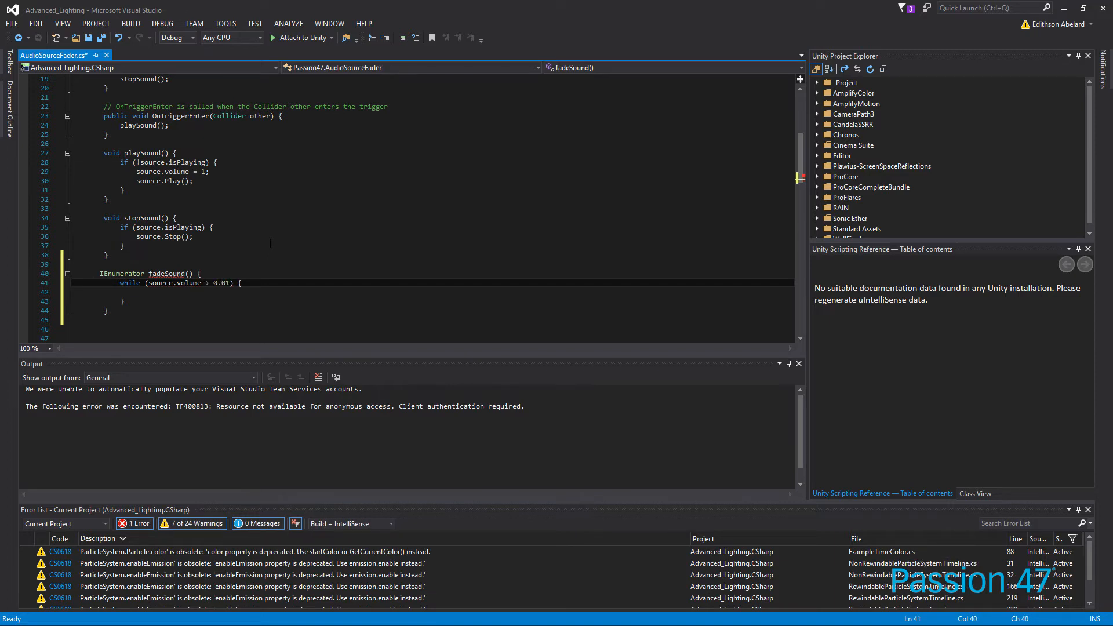
pyautogui.write('f')
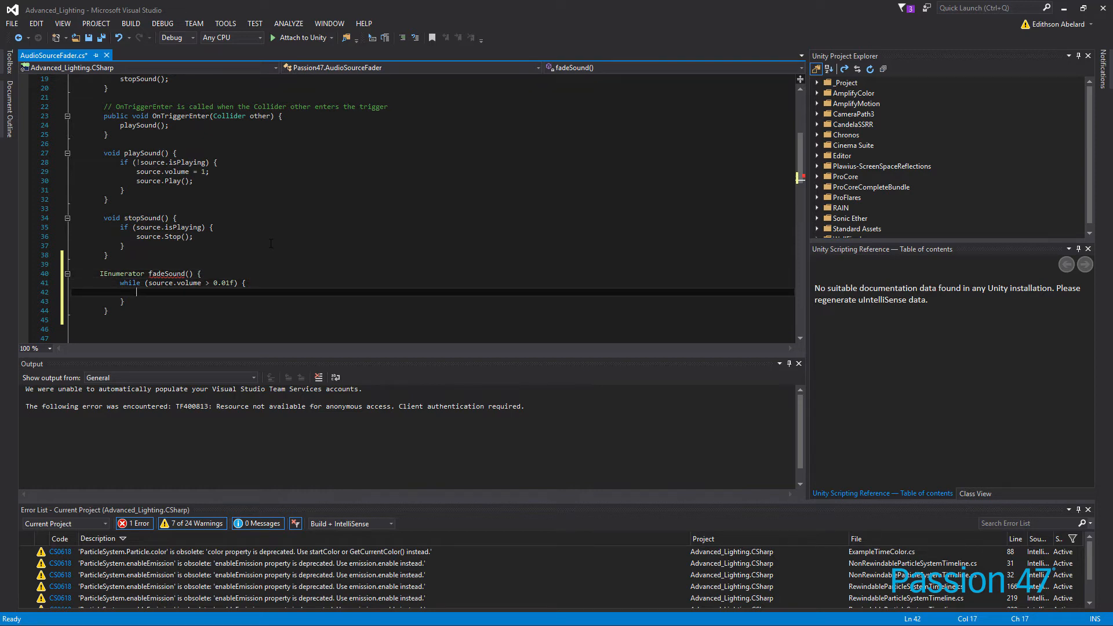
# Add yield return null; inside the fadeSound while loop.
pyautogui.write('yield')
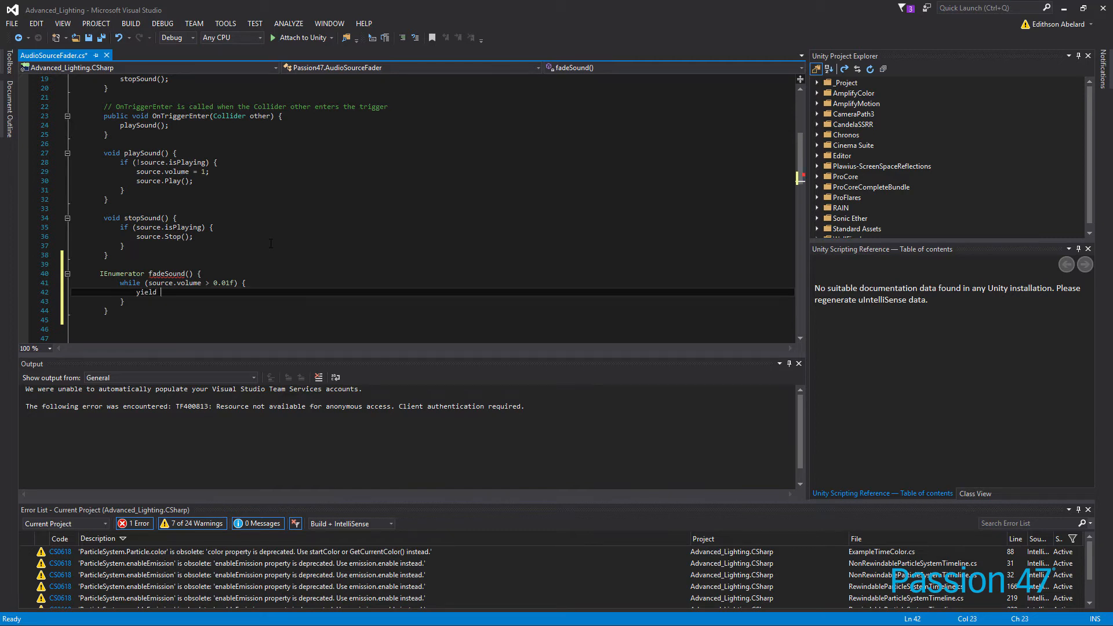
pyautogui.write('retur')
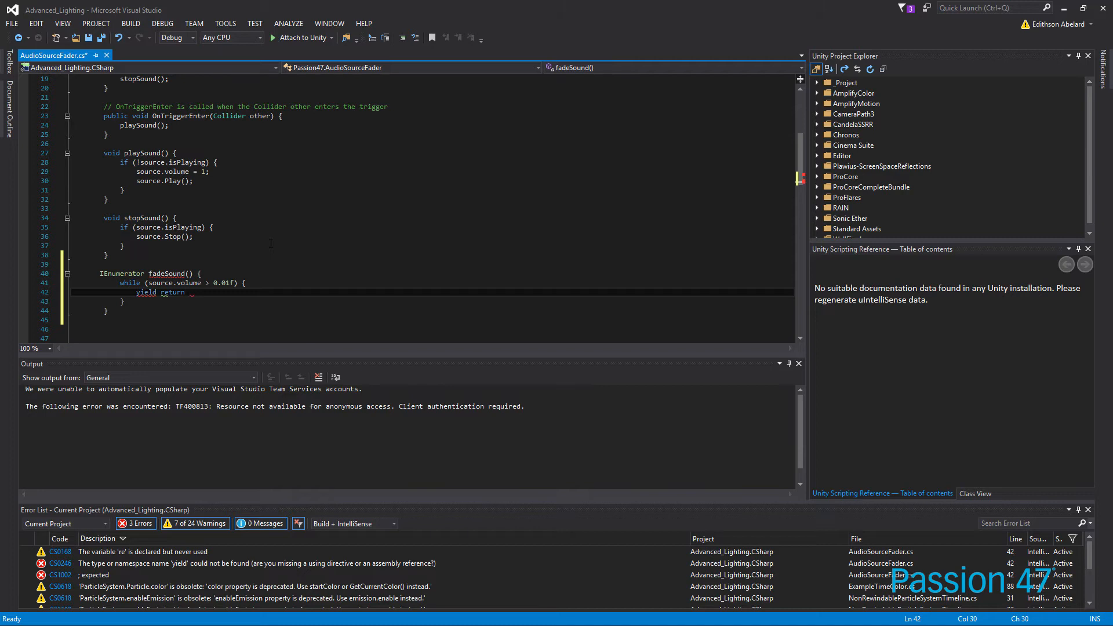
pyautogui.write('n')
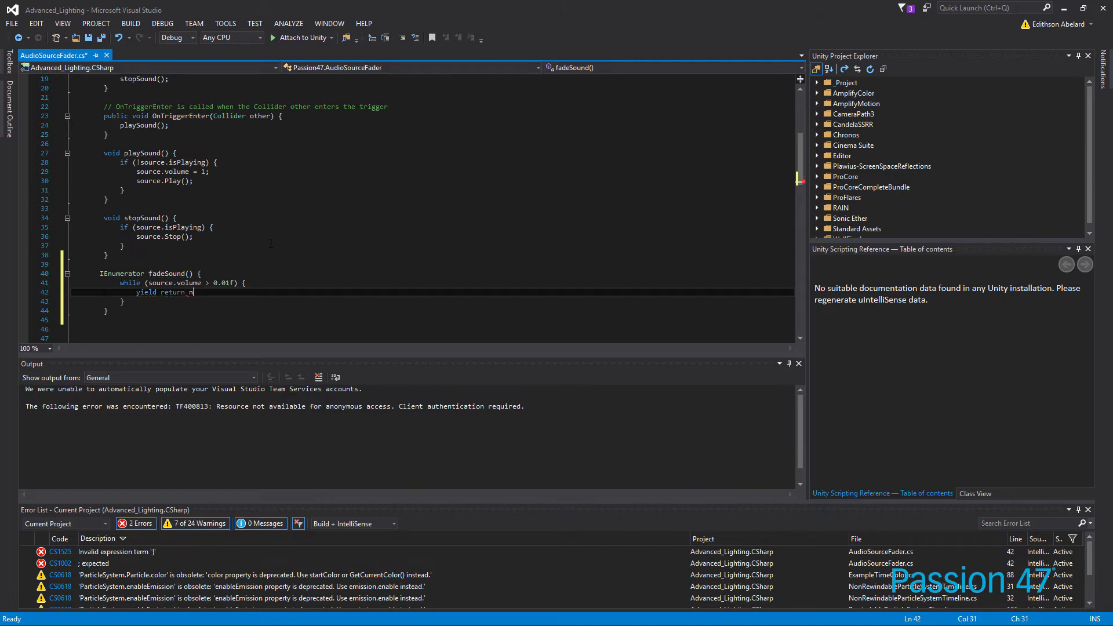
pyautogui.write('ull;')
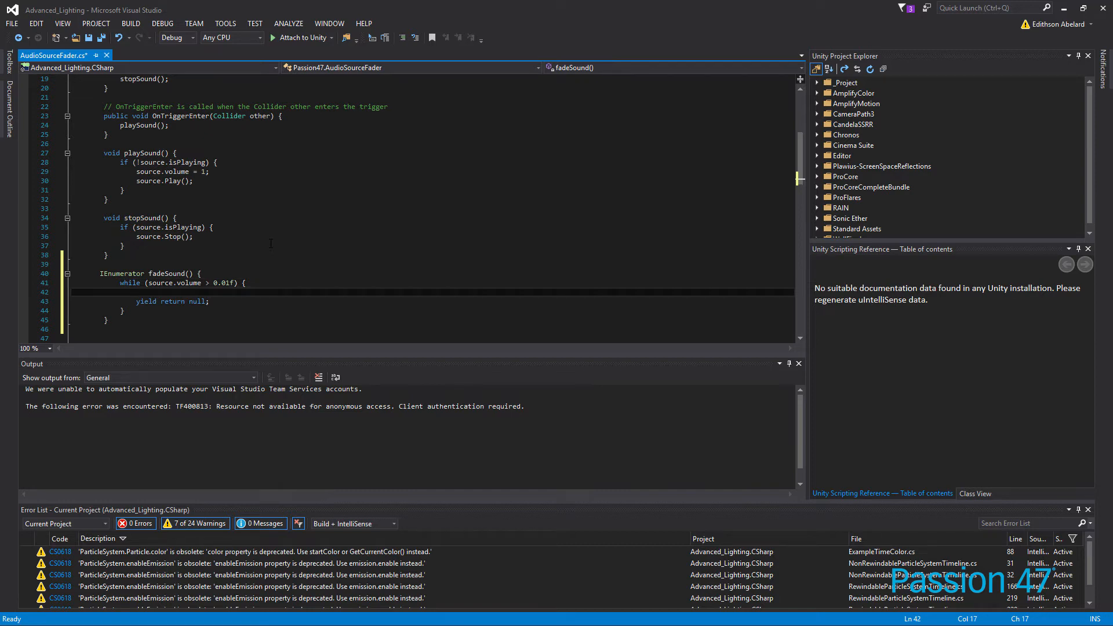
# Add source.volume -= Time.deltaTime / 1.0f; to the loop body.
pyautogui.write('source.volume')
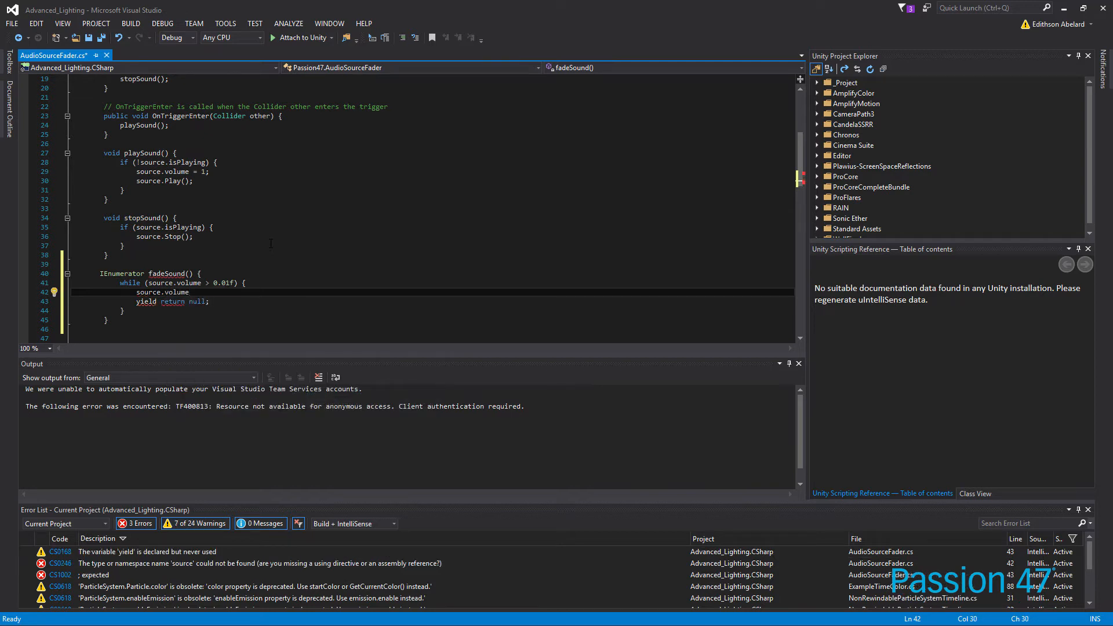
pyautogui.write('-=')
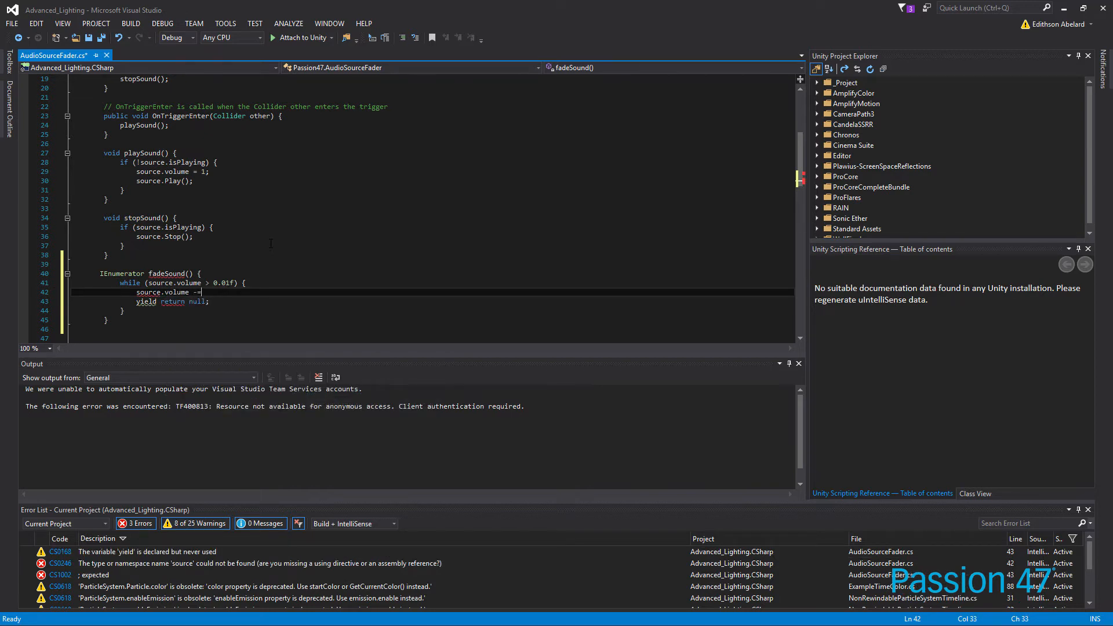
pyautogui.write('()')
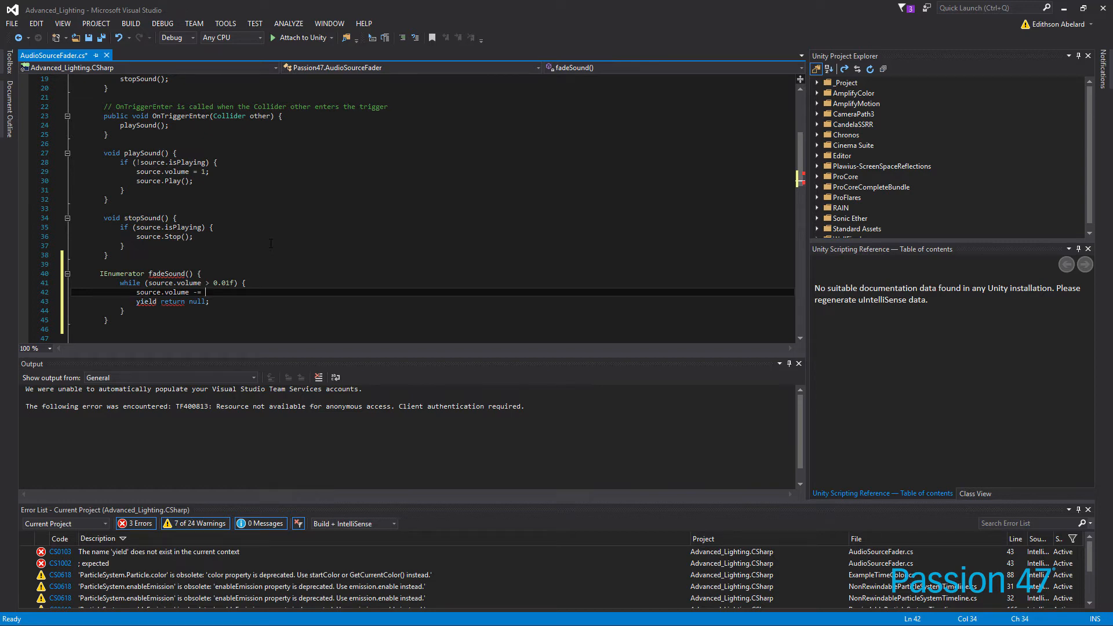
pyautogui.write('Time.')
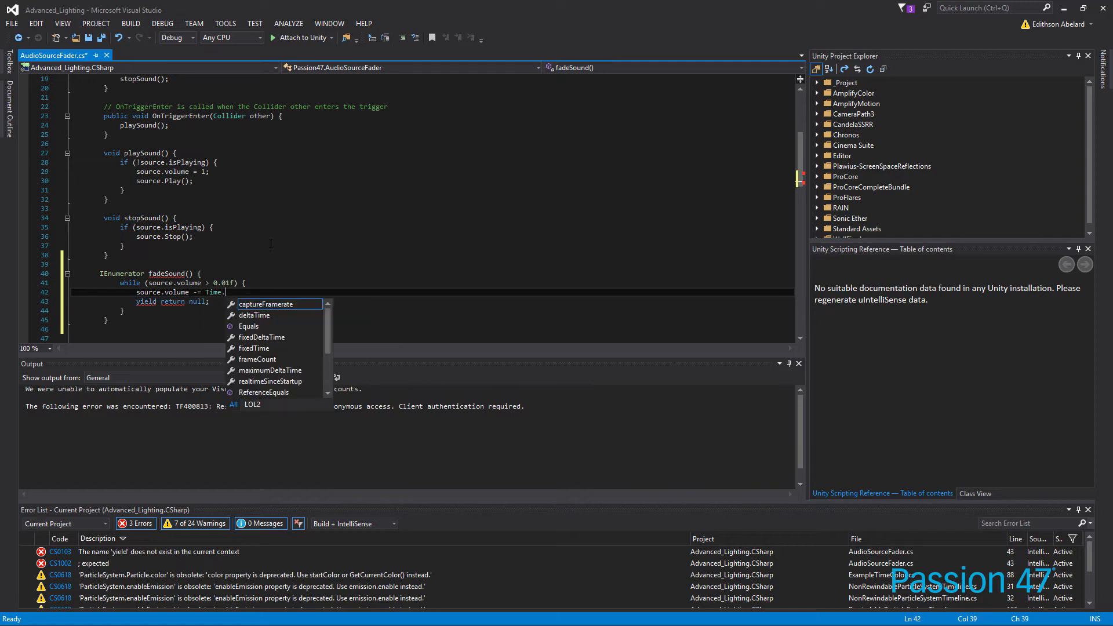
pyautogui.write('deltaTime /')
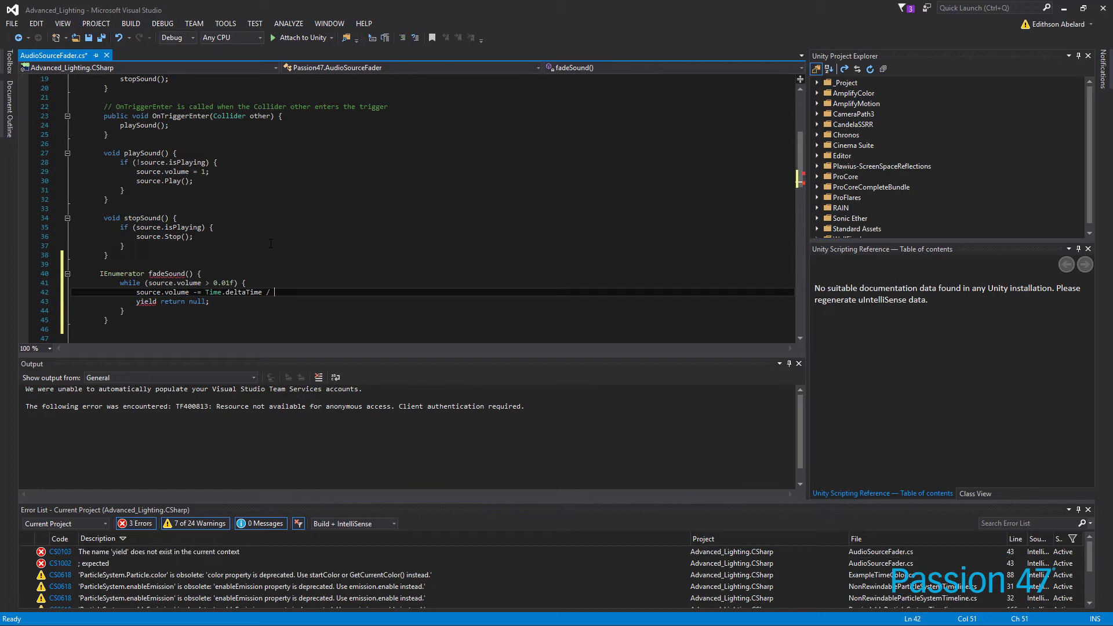
pyautogui.write('1')
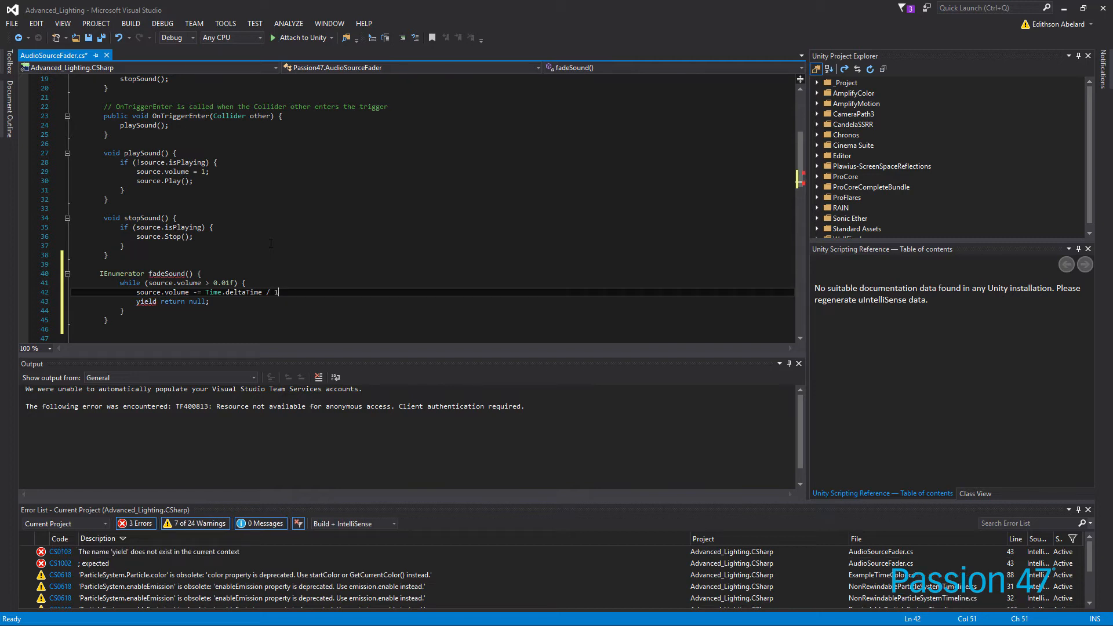
pyautogui.write('.0f;')
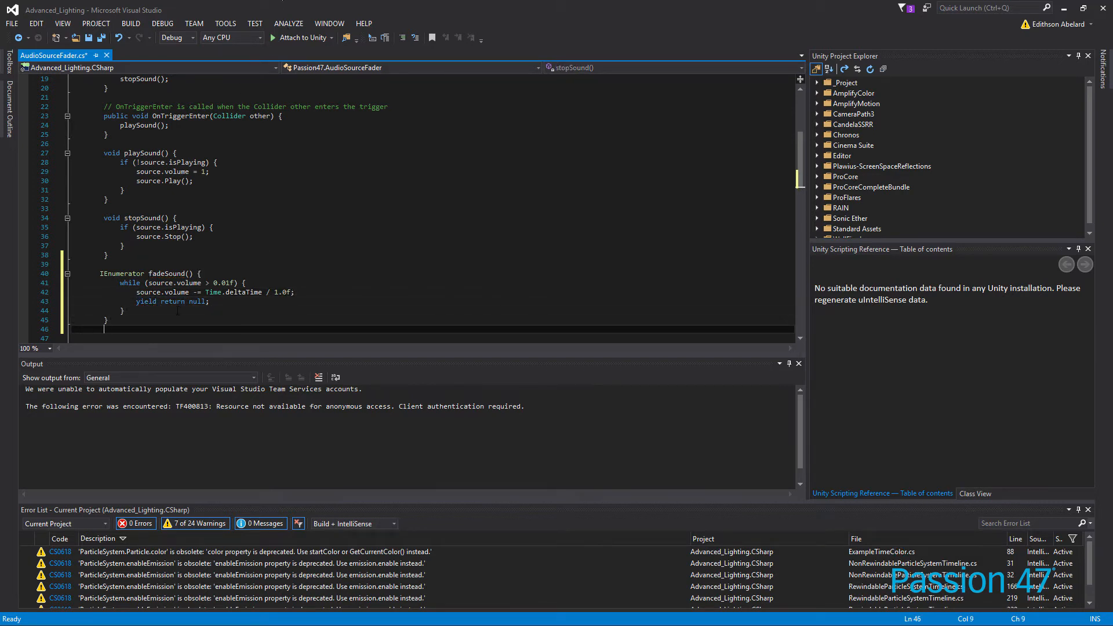
# In OnTriggerExit, replace stopSound(); with StartCoroutine("fadeSound");.
pyautogui.doubleClick(168, 273)
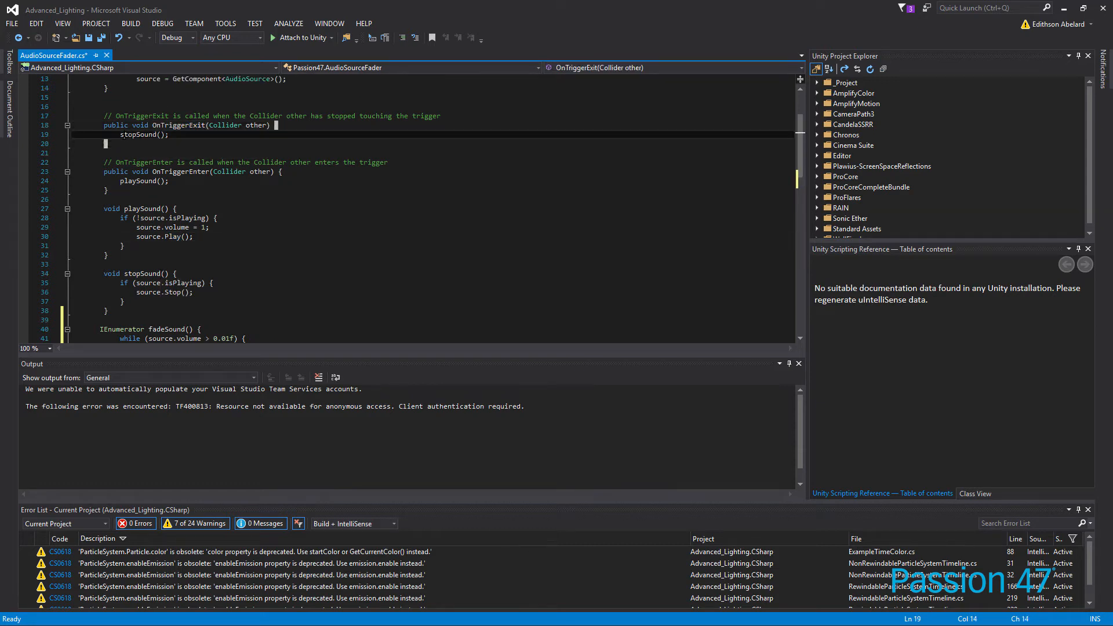
pyautogui.doubleClick(143, 134)
pyautogui.write('fade')
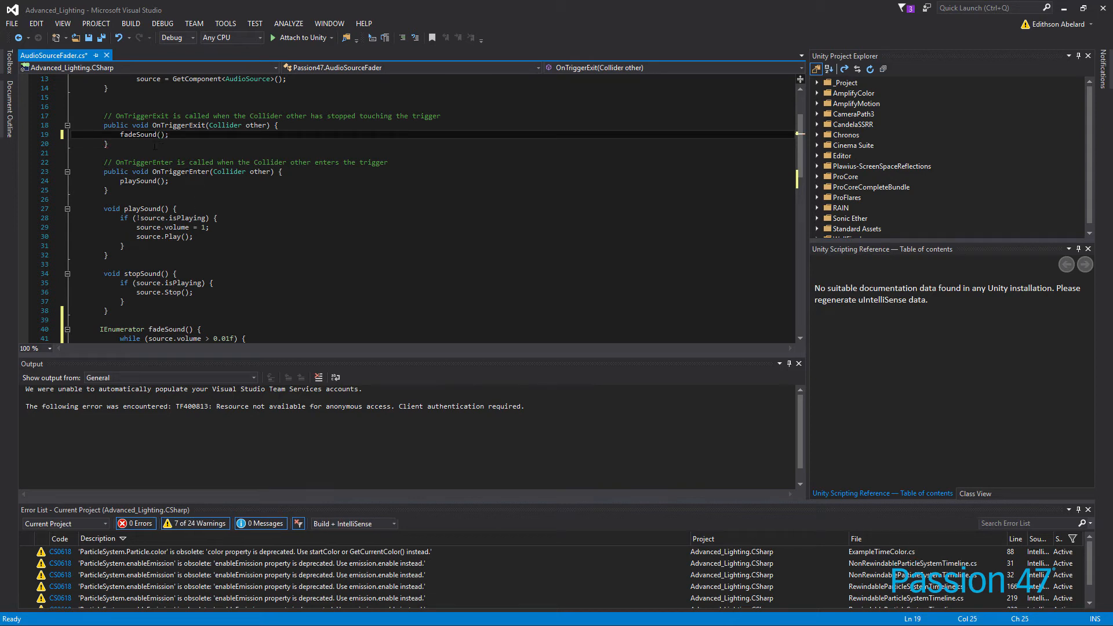
pyautogui.moveTo(171, 329)
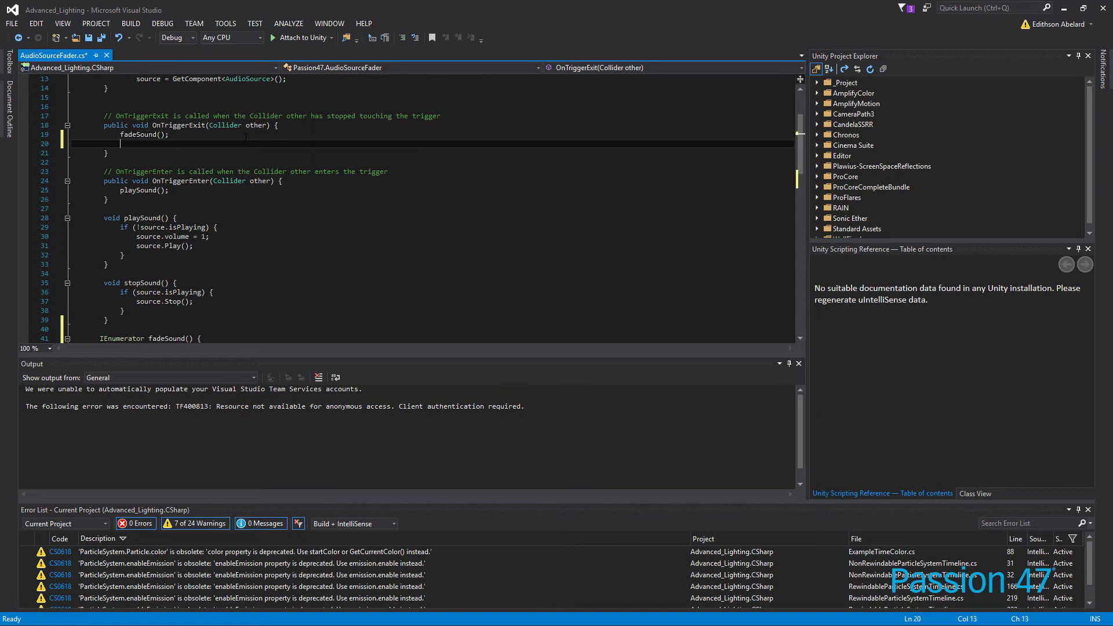
pyautogui.write('StartCoroutine')
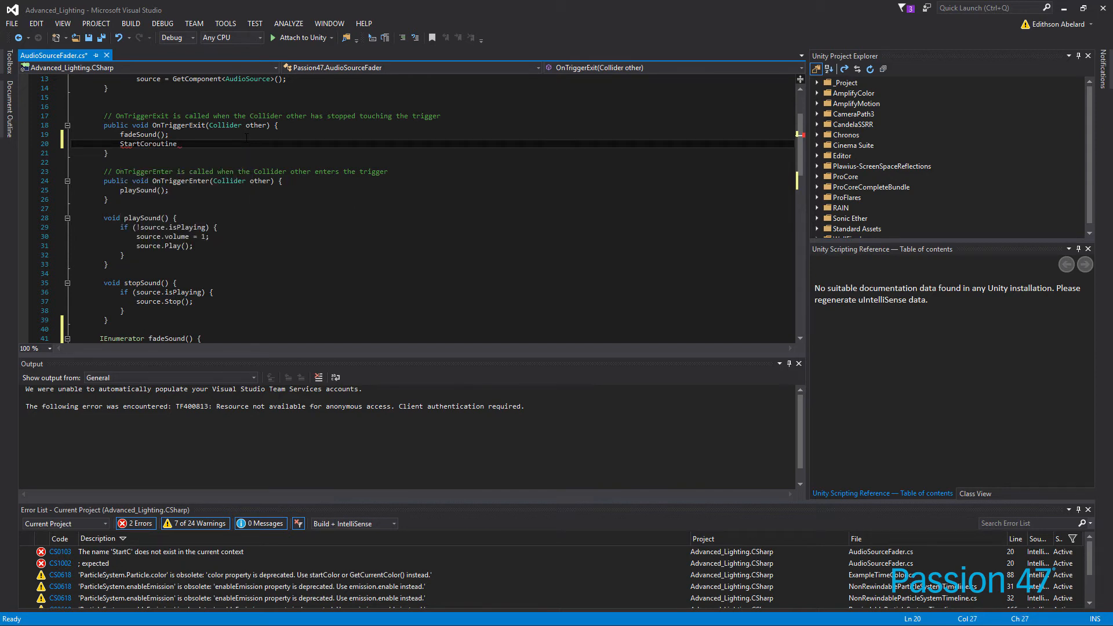
pyautogui.write('();')
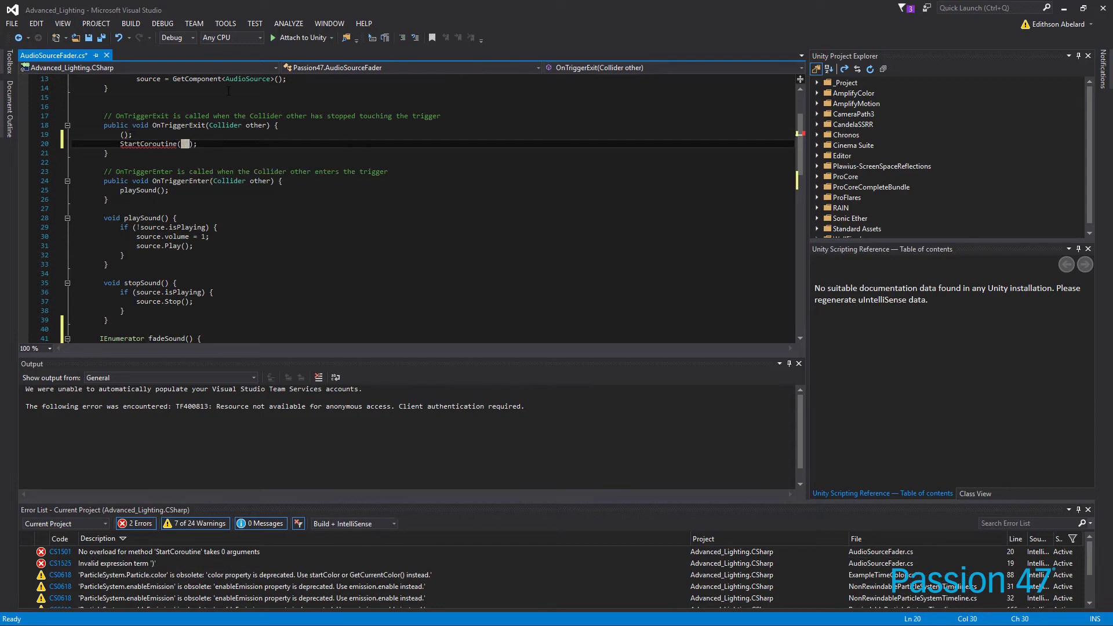
pyautogui.write('"fadeSound"')
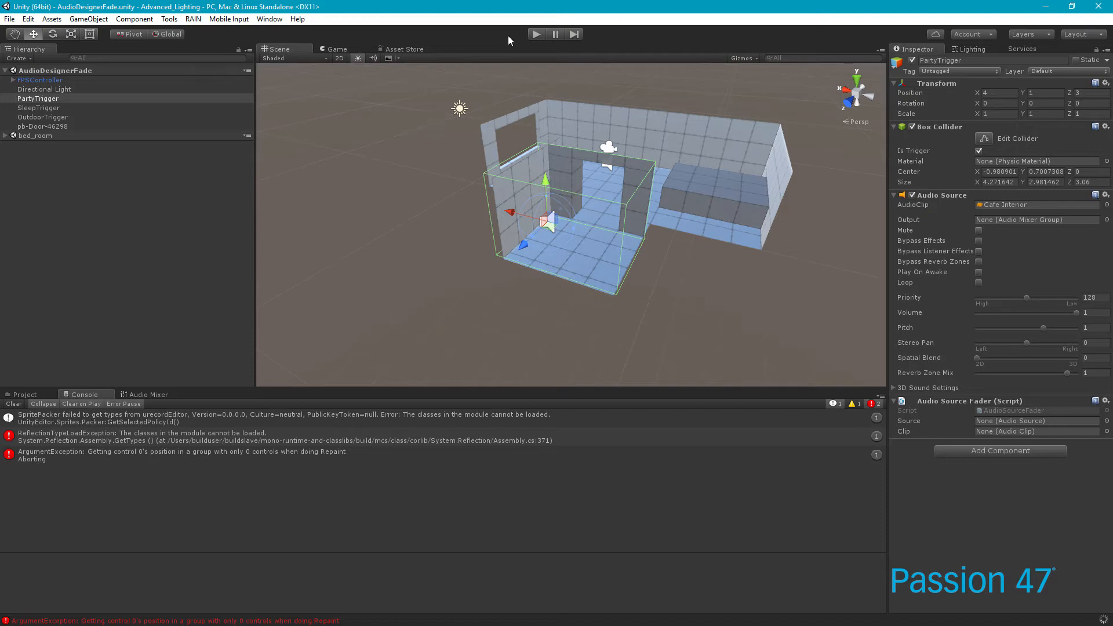
# Enter play mode in Unity to test the PartyTrigger fade-out.
pyautogui.click(536, 34)
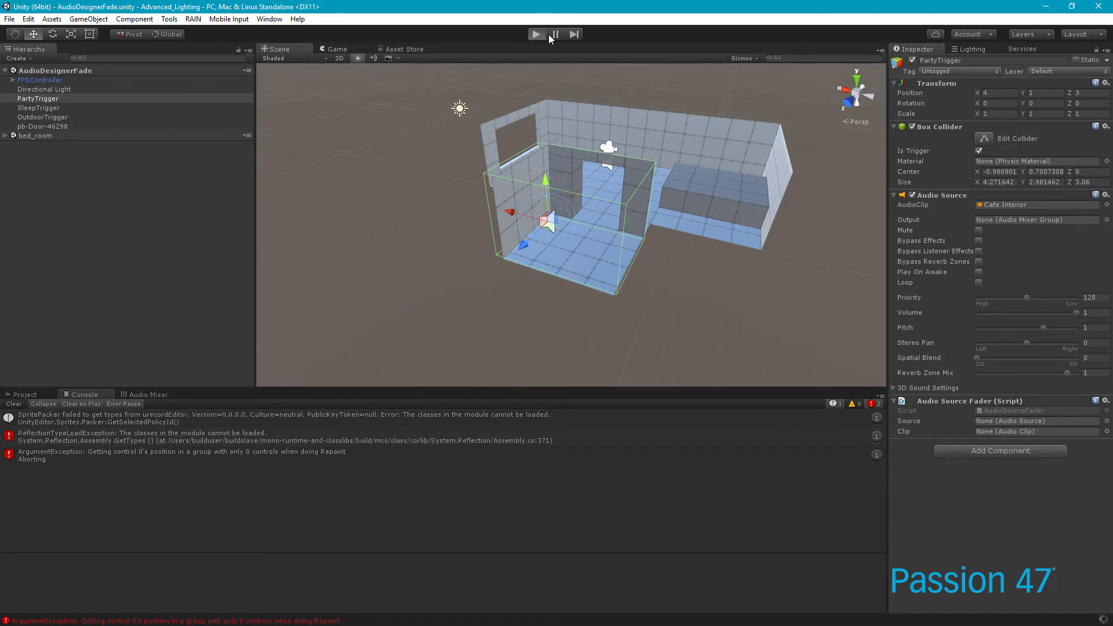
pyautogui.click(537, 34)
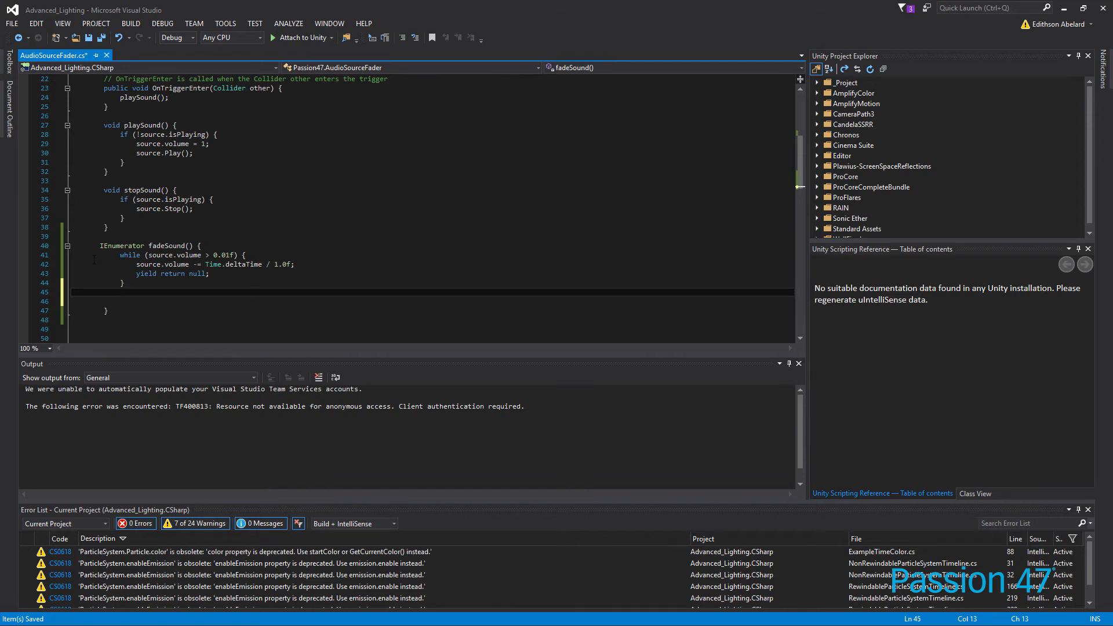
# Below the fadeSound loop, add source.volume = 0; and source.Stop();.
pyautogui.write('source.')
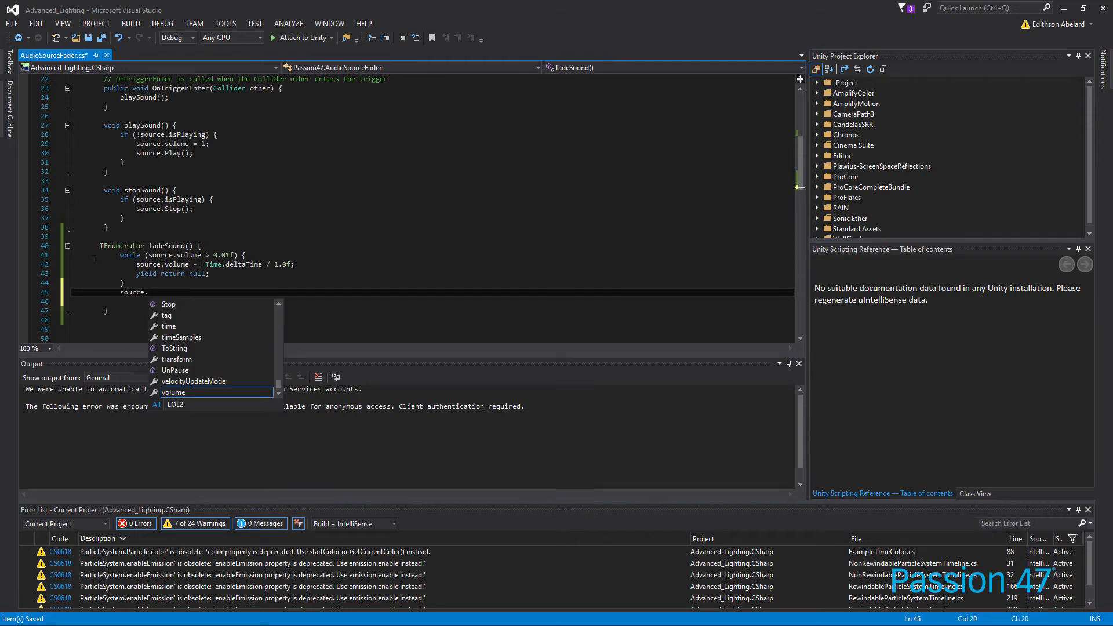
pyautogui.write('vlo')
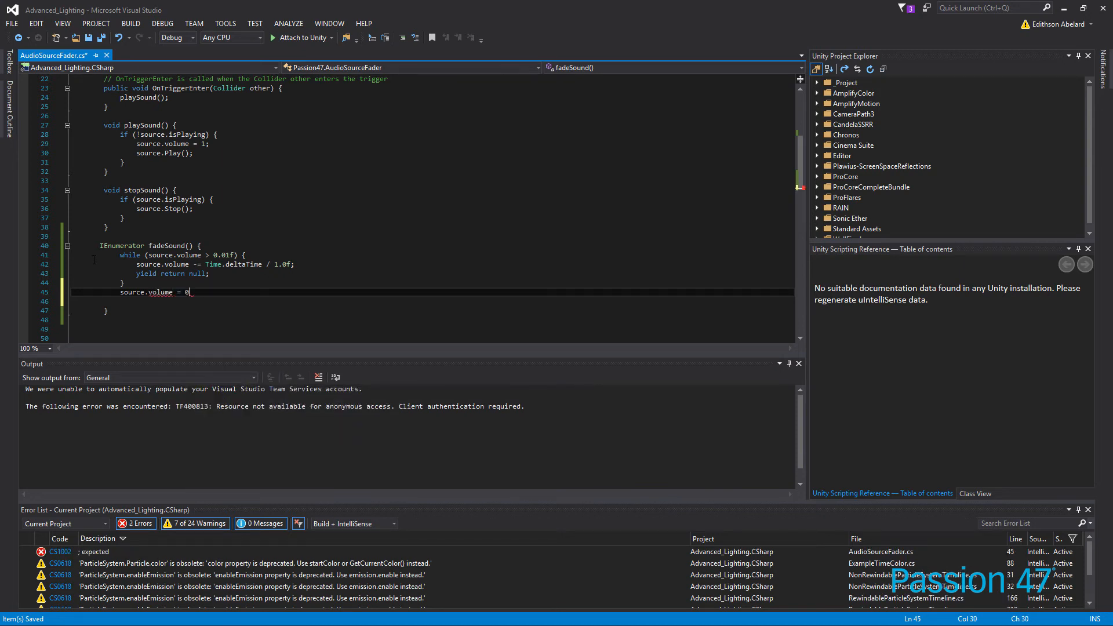
pyautogui.write(';')
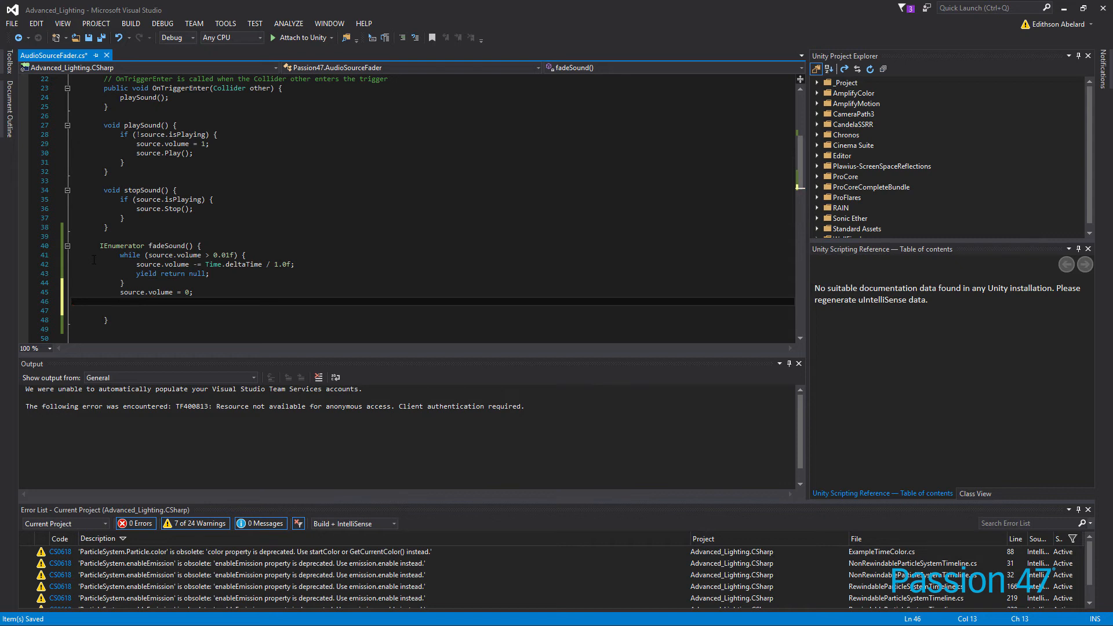
pyautogui.write('source.')
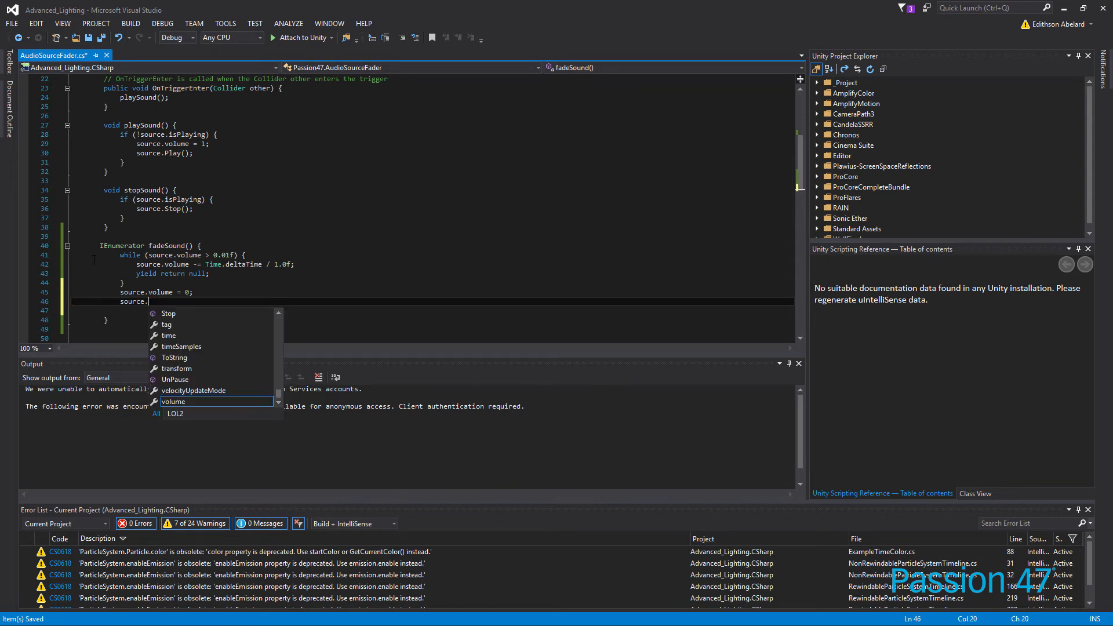
pyautogui.write('Stop()')
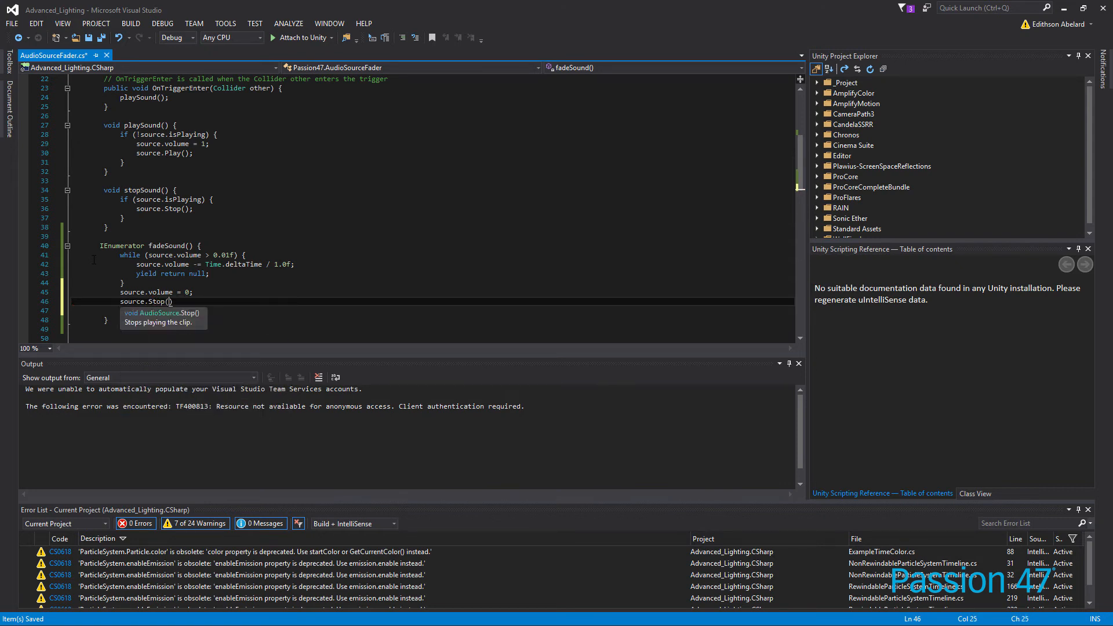
pyautogui.write(');')
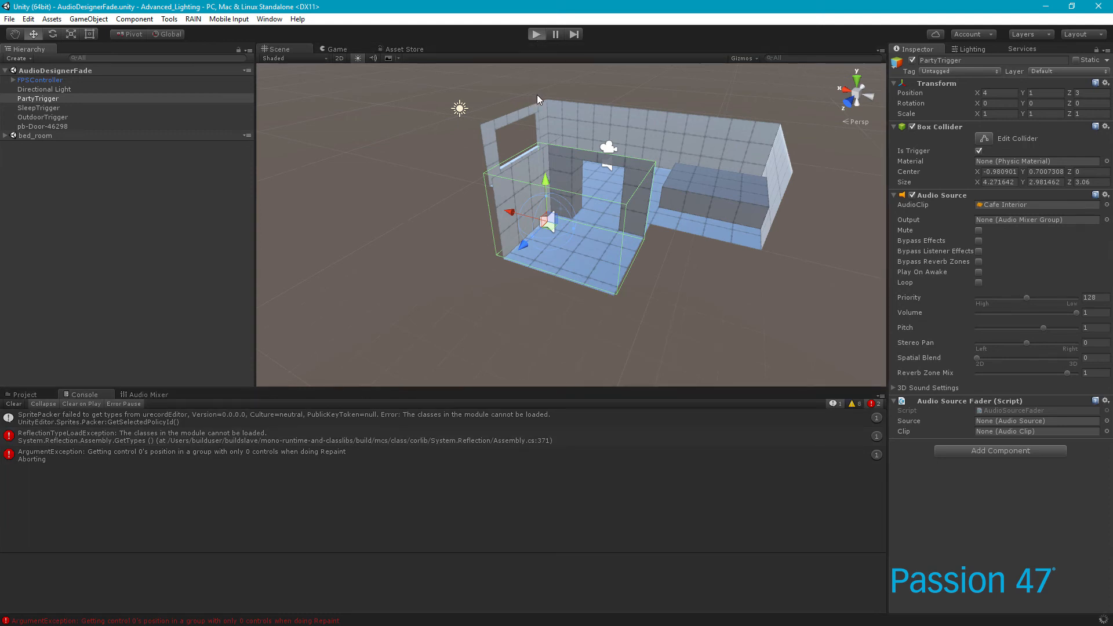
# Play the Unity scene again to test the updated fade on trigger exit.
pyautogui.click(537, 34)
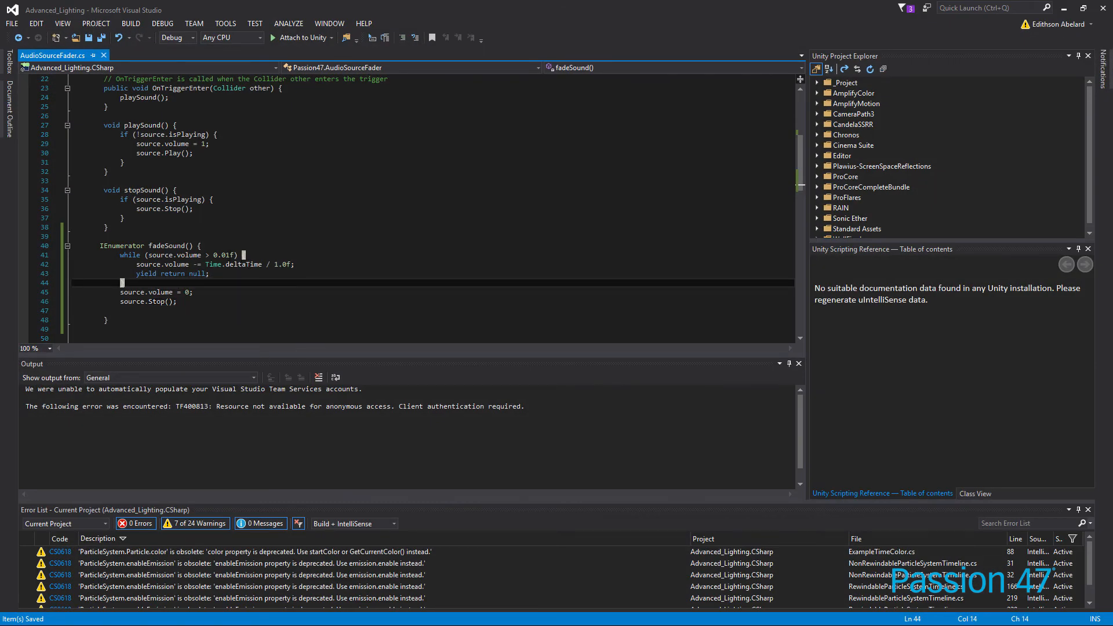
pyautogui.moveTo(204, 264); pyautogui.dragTo(294, 264)
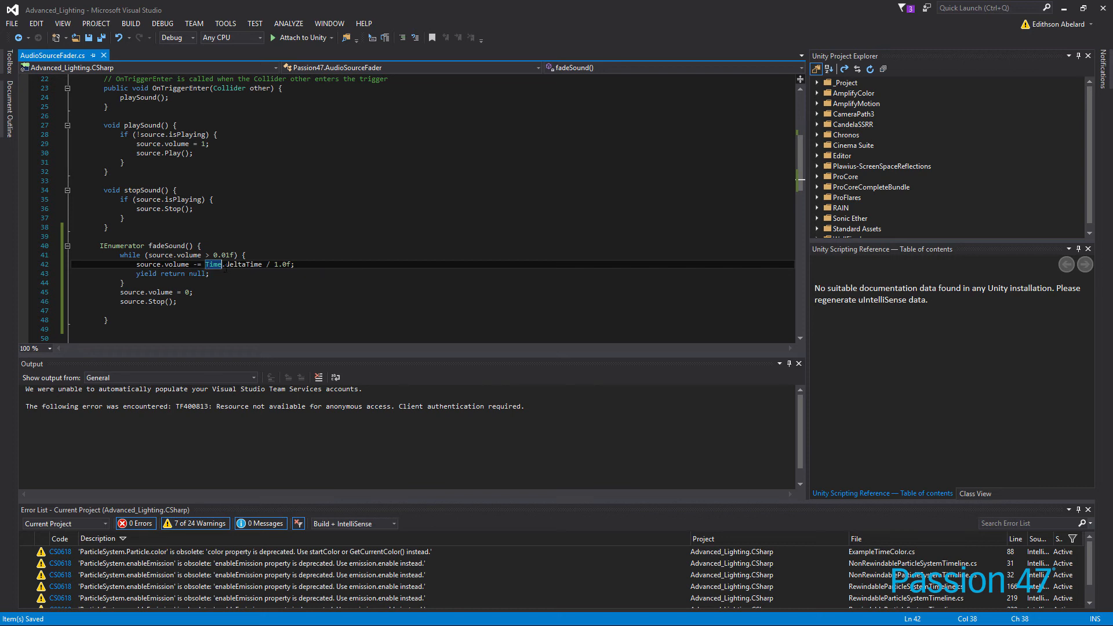
pyautogui.moveTo(212, 264)
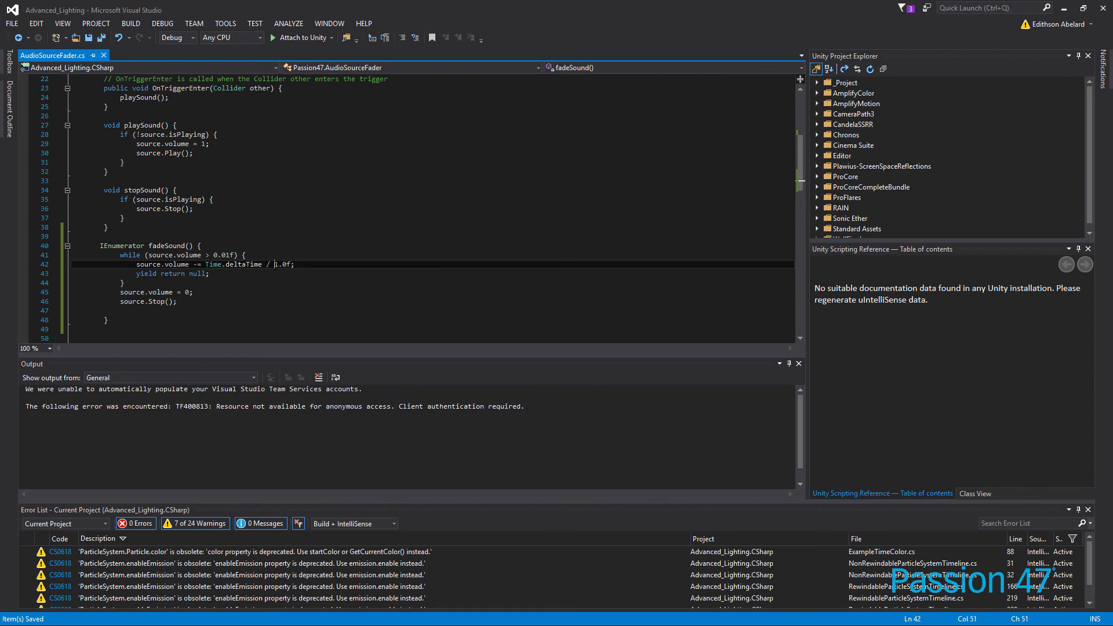
pyautogui.doubleClick(282, 264)
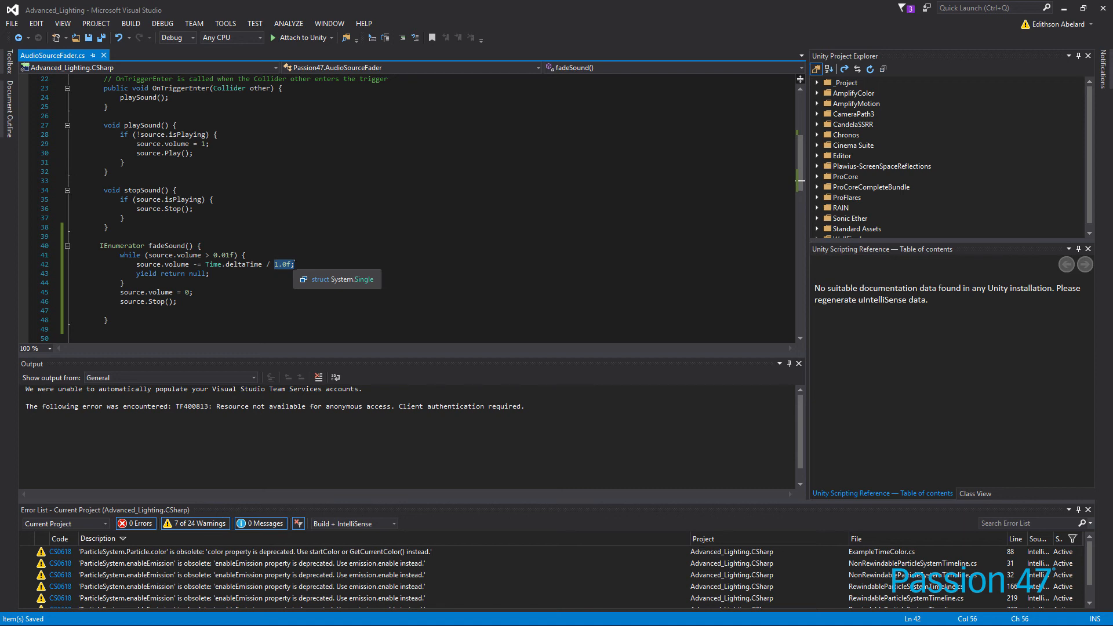